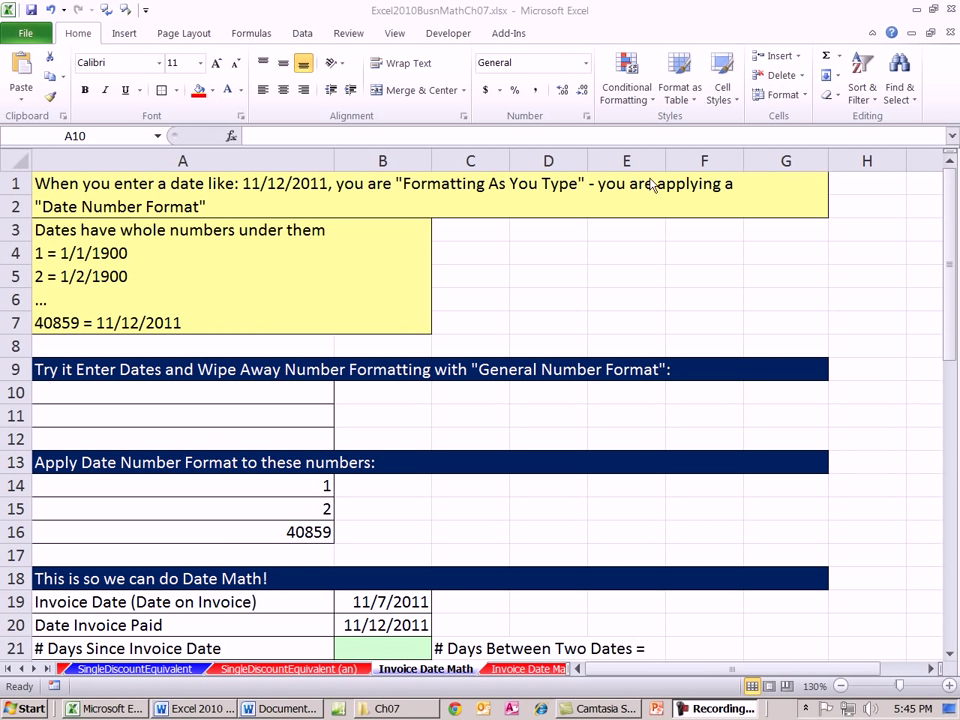
# Step: Enter the dates 1/1/1900 and 1/2/1900 in the practice cells A10:A11
pyautogui.click(184, 392)
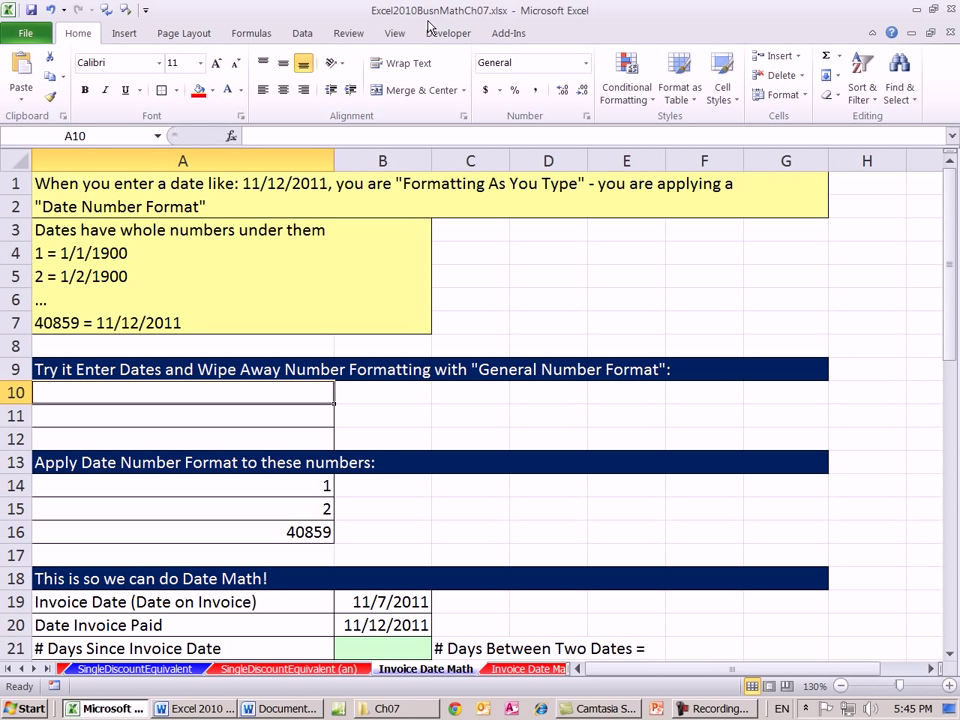
pyautogui.moveTo(400, 430)
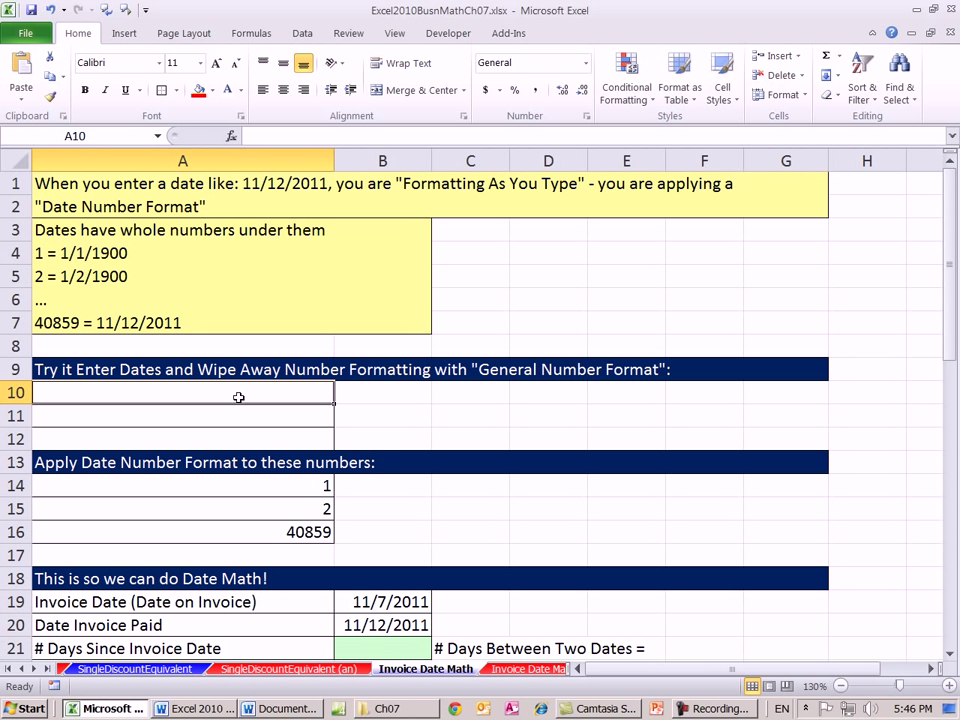
pyautogui.write('1')
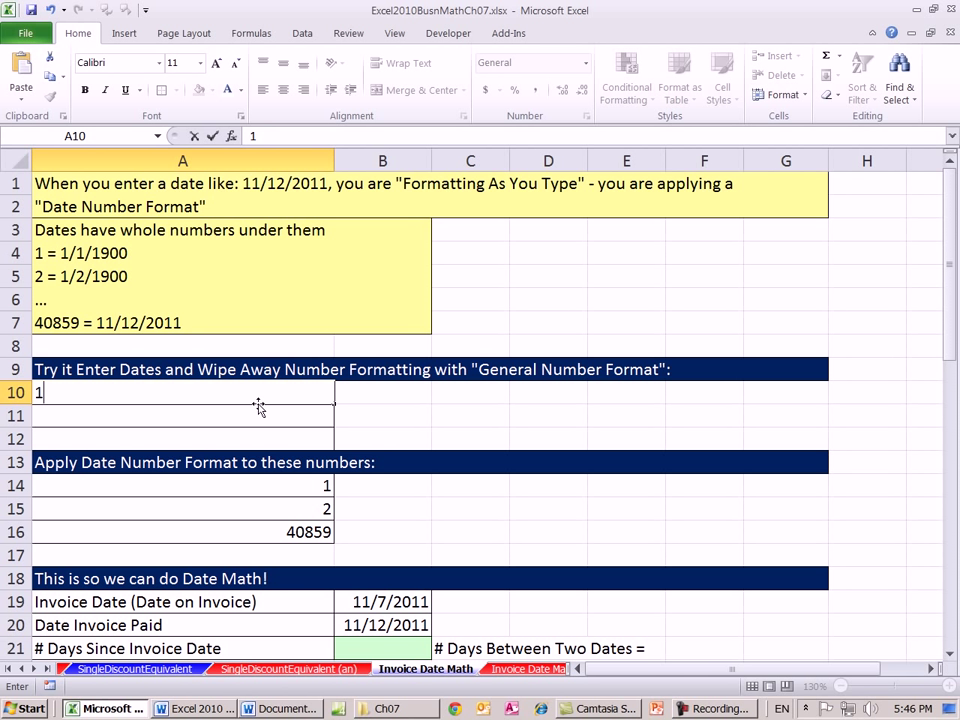
pyautogui.write('/1/1900')
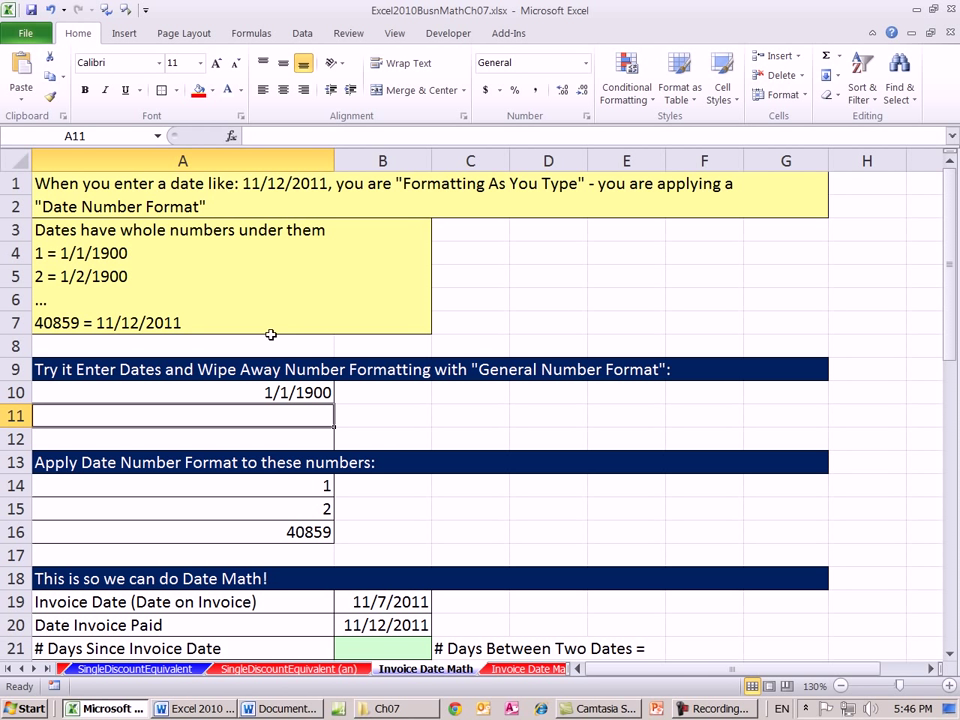
pyautogui.moveTo(358, 400)
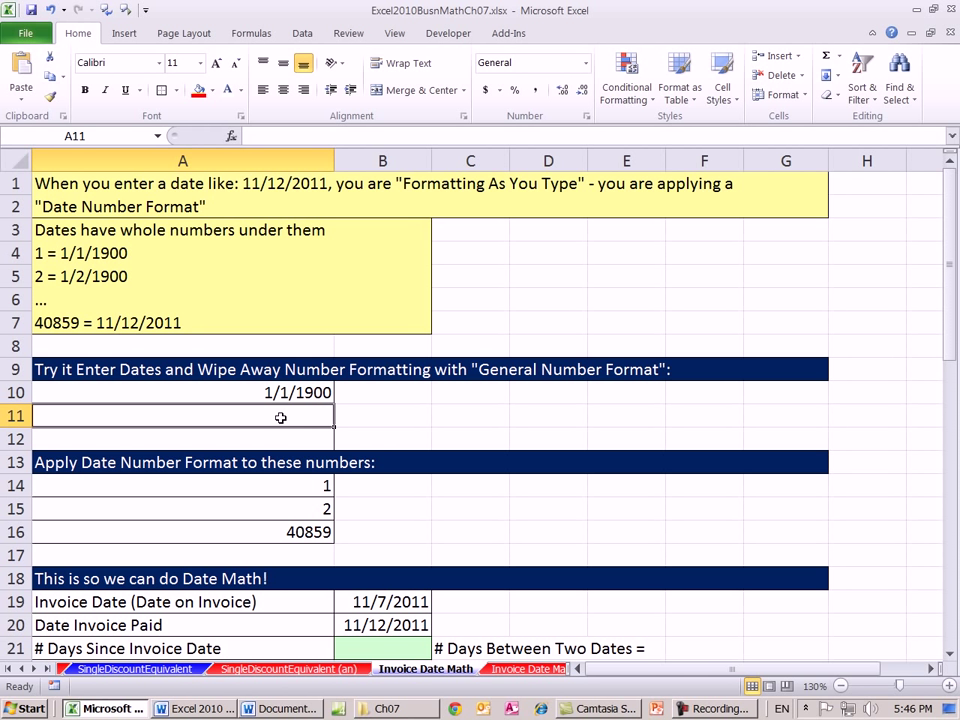
pyautogui.write('1/2/1900')
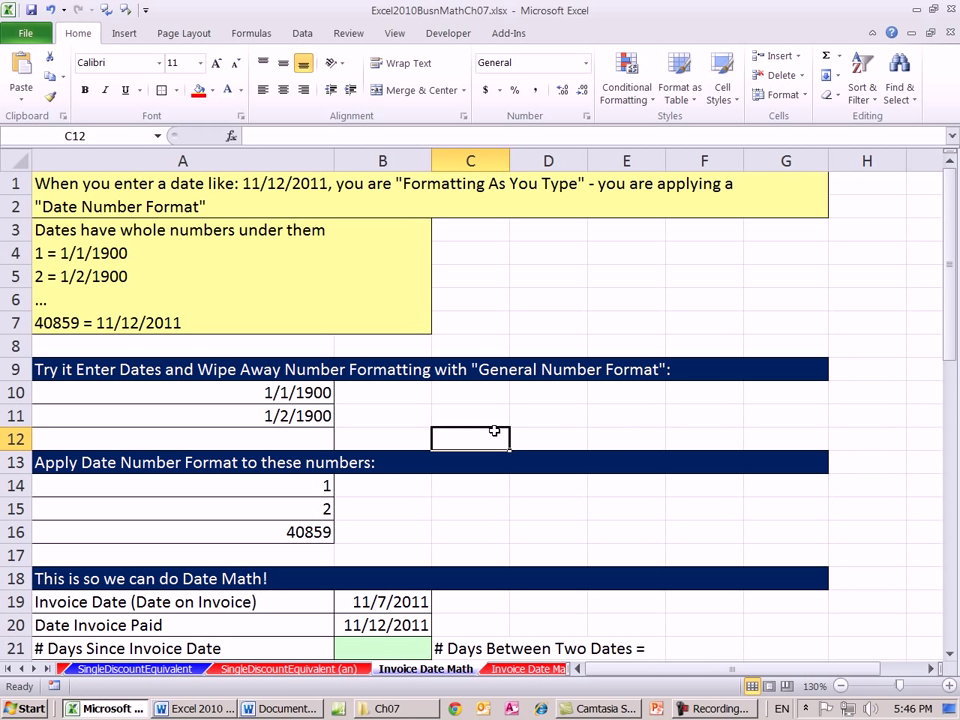
# Step: Add the note 'Today Date = Ctrl ;' in C12, correcting the quote to a semicolon
pyautogui.write('T')
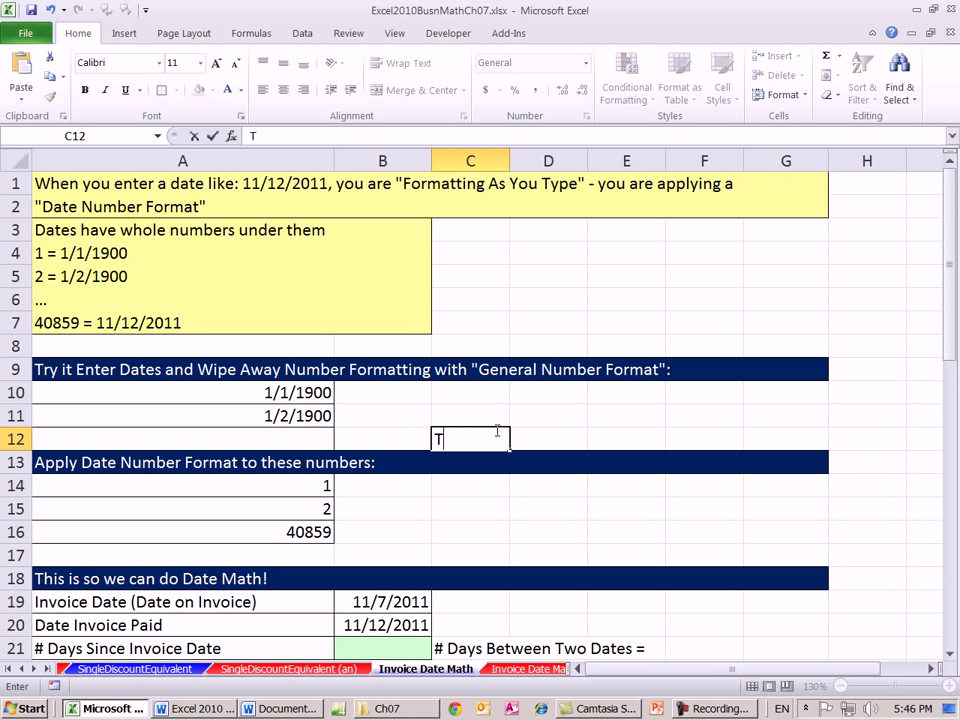
pyautogui.write('oday Dat')
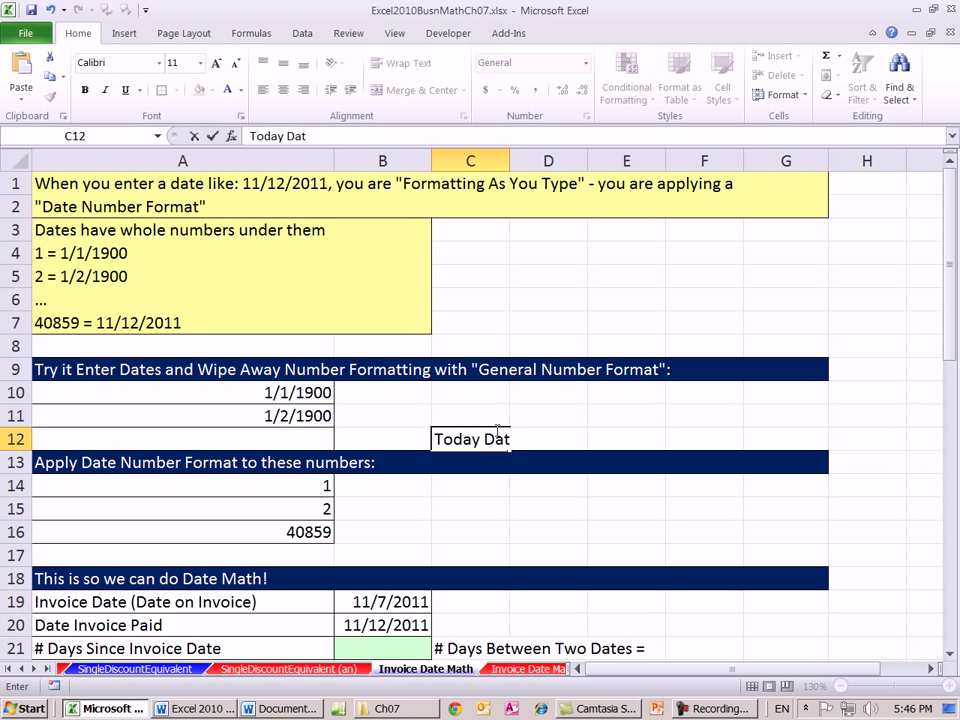
pyautogui.write('e =')
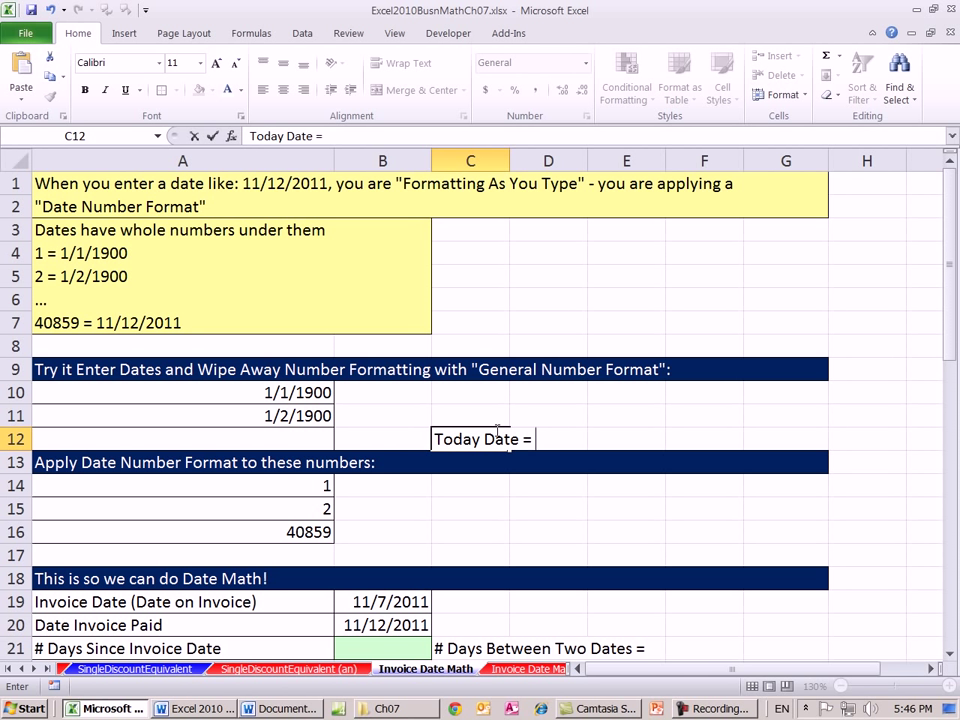
pyautogui.write('Ctrl "')
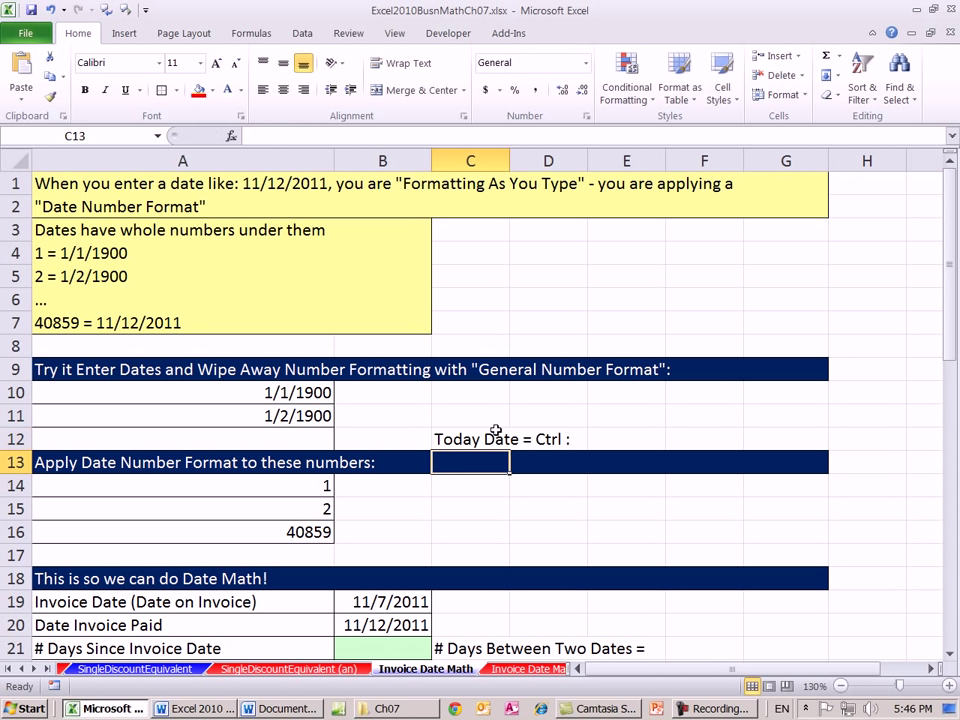
pyautogui.doubleClick(470, 440)
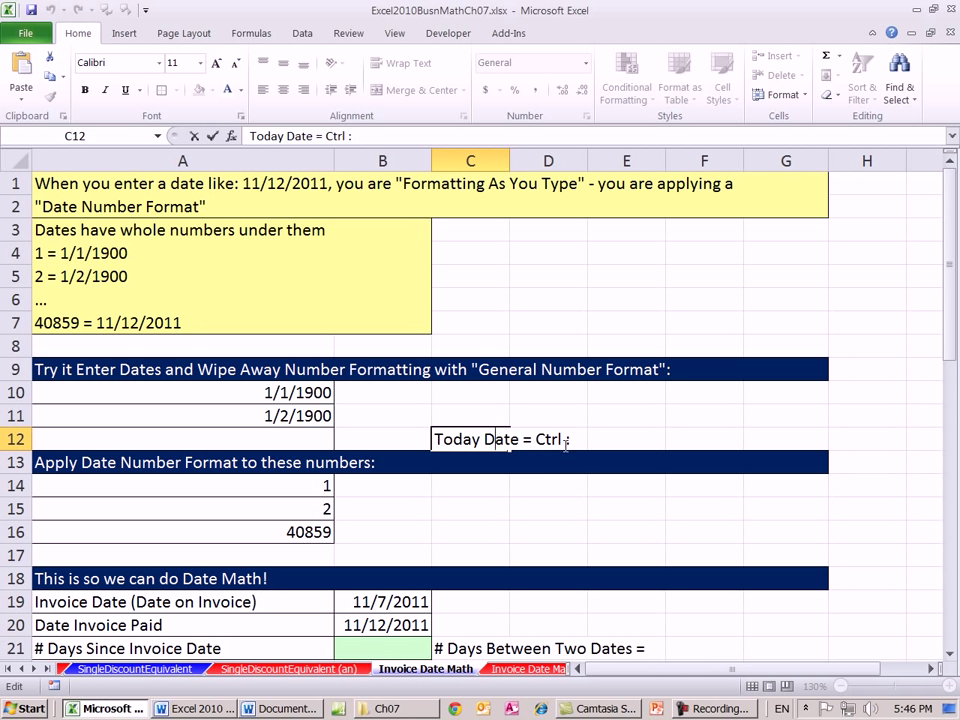
pyautogui.write(';')
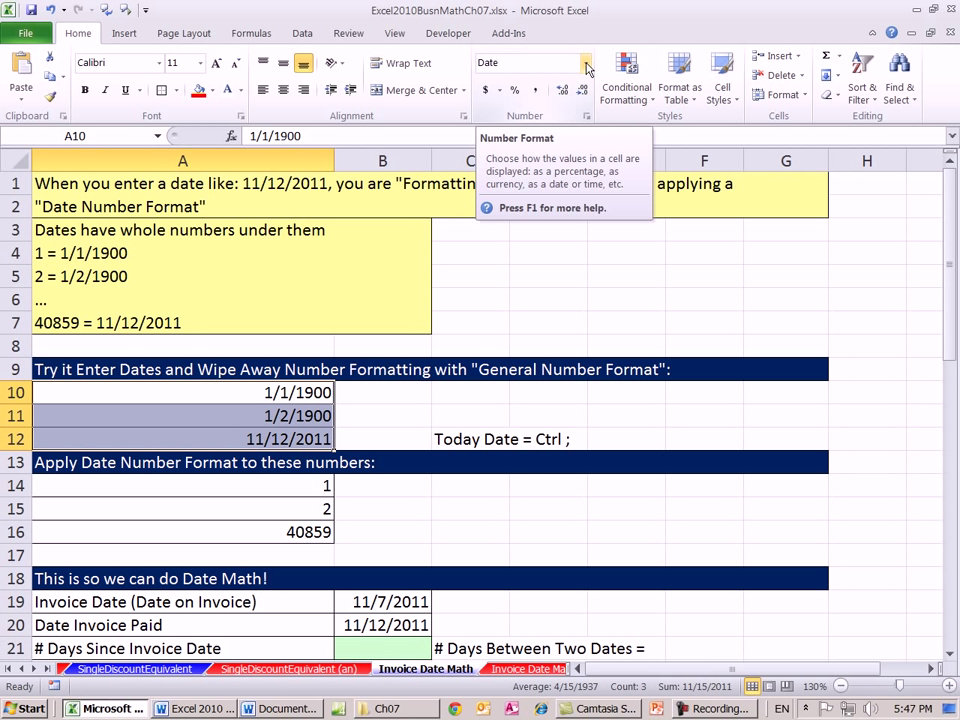
pyautogui.click(584, 62)
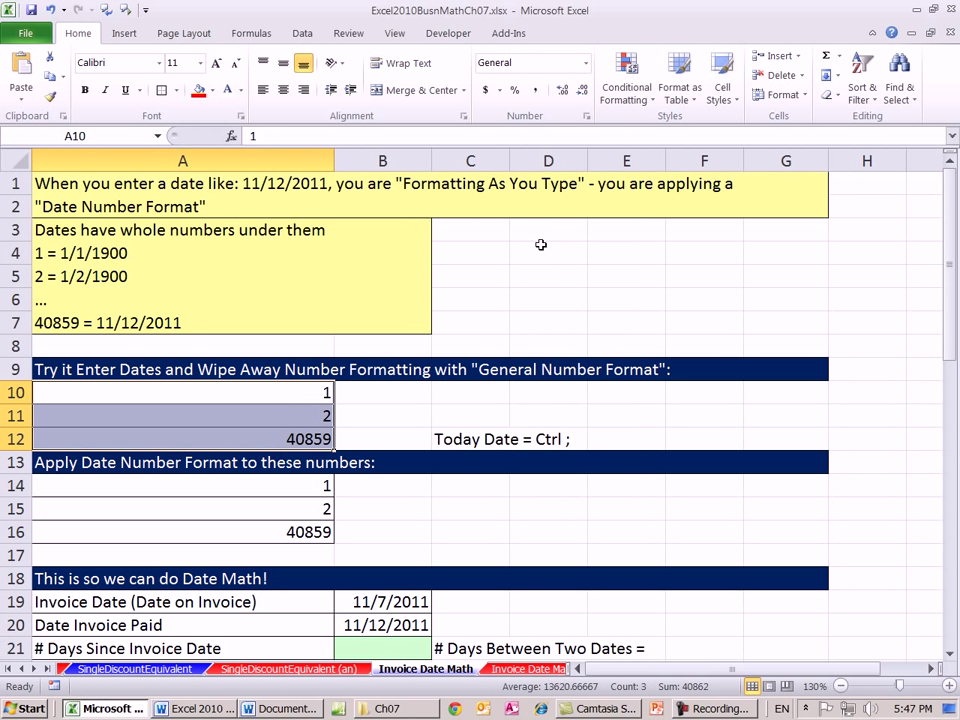
pyautogui.moveTo(484, 404)
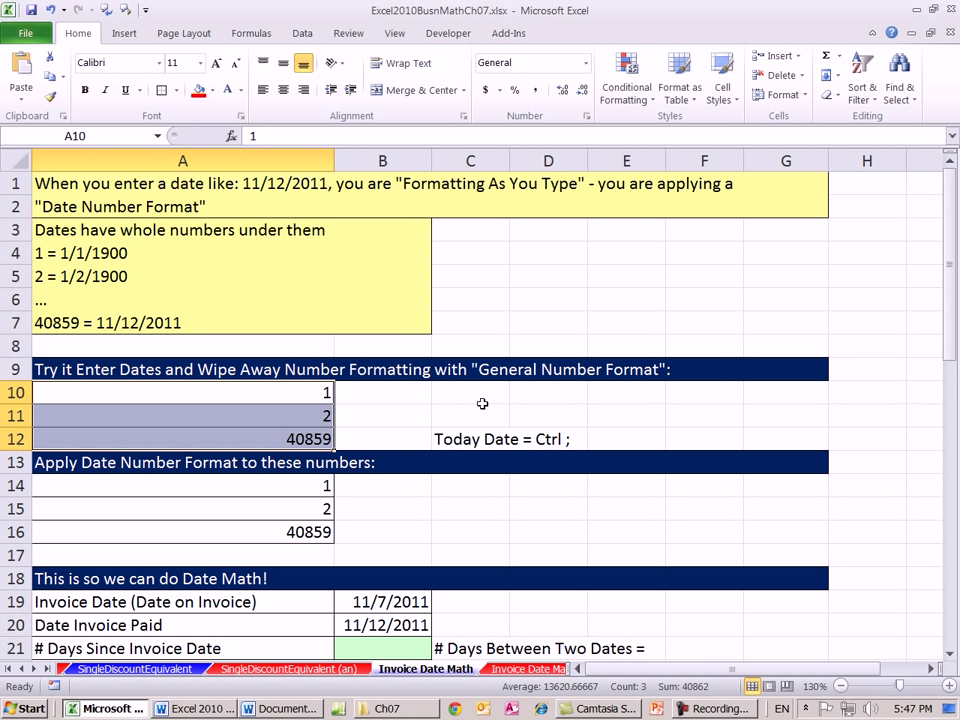
pyautogui.moveTo(436, 400)
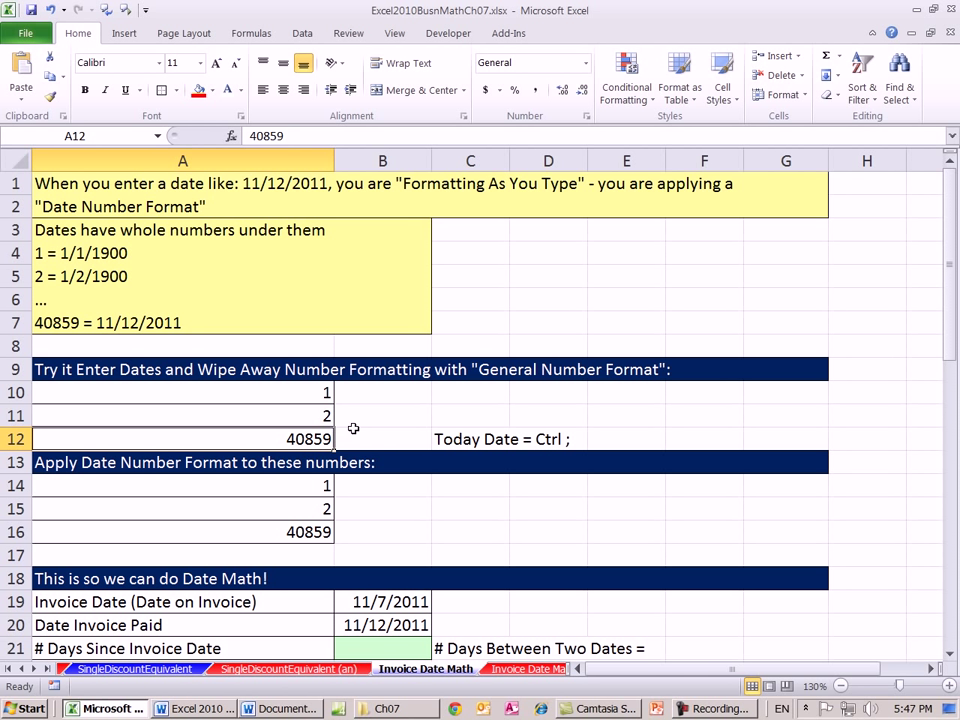
pyautogui.moveTo(368, 428)
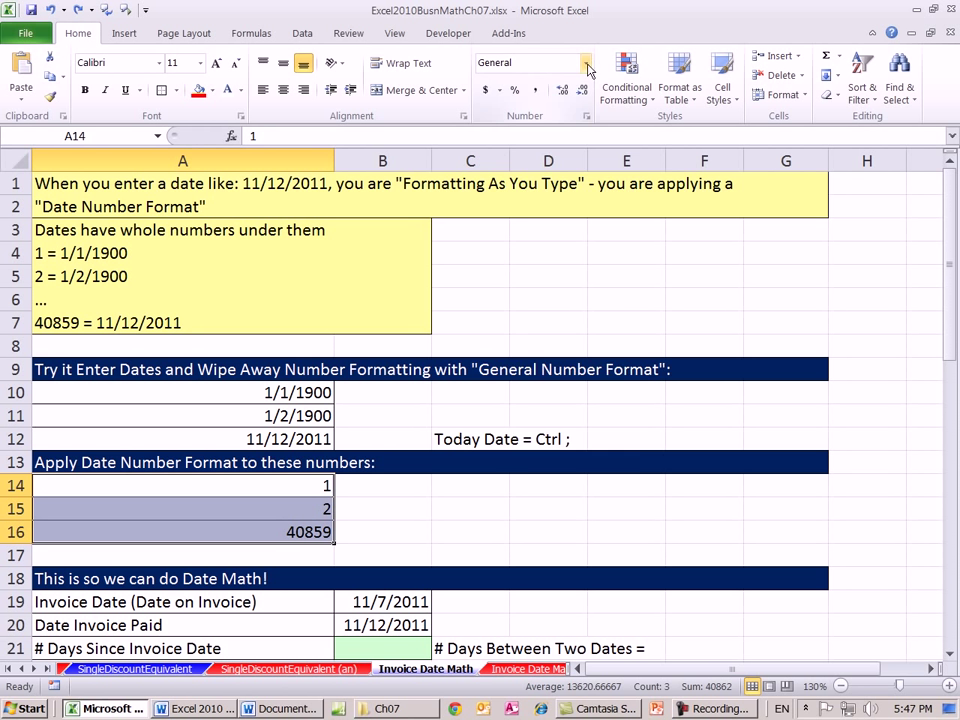
# Step: Format A14:A16 as Long Date so 1, 2 and 40859 show as full dates
pyautogui.click(586, 62)
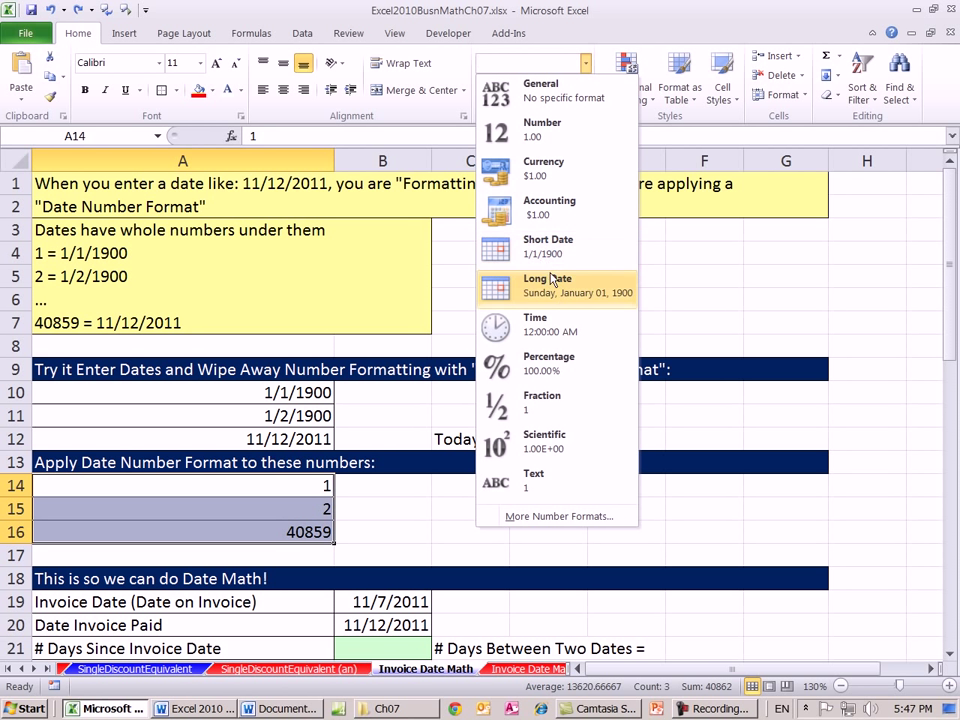
pyautogui.moveTo(548, 246)
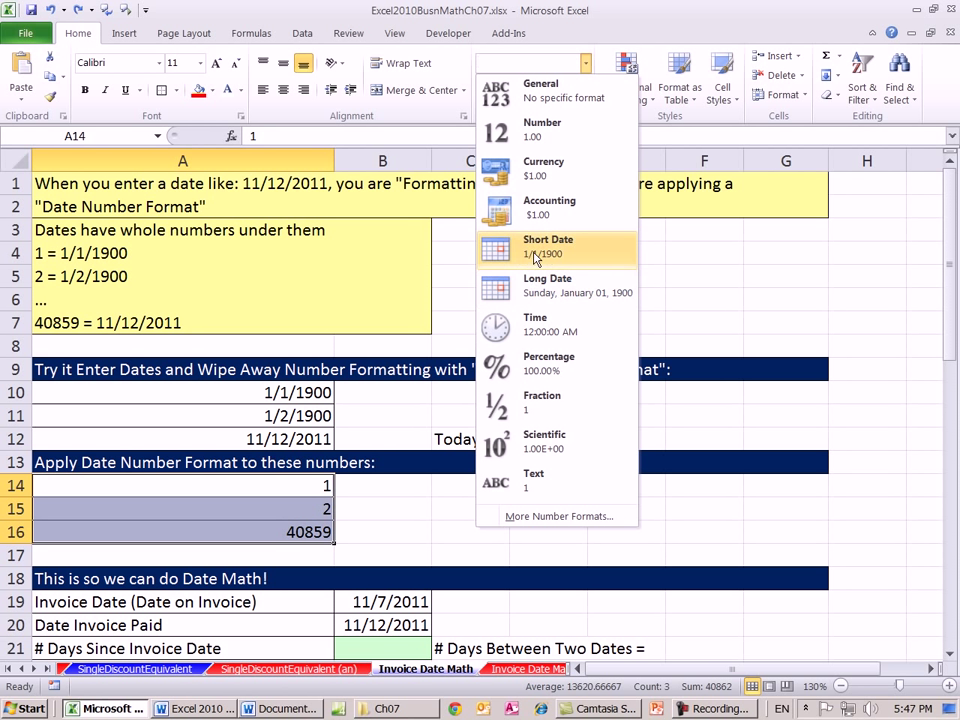
pyautogui.moveTo(596, 284)
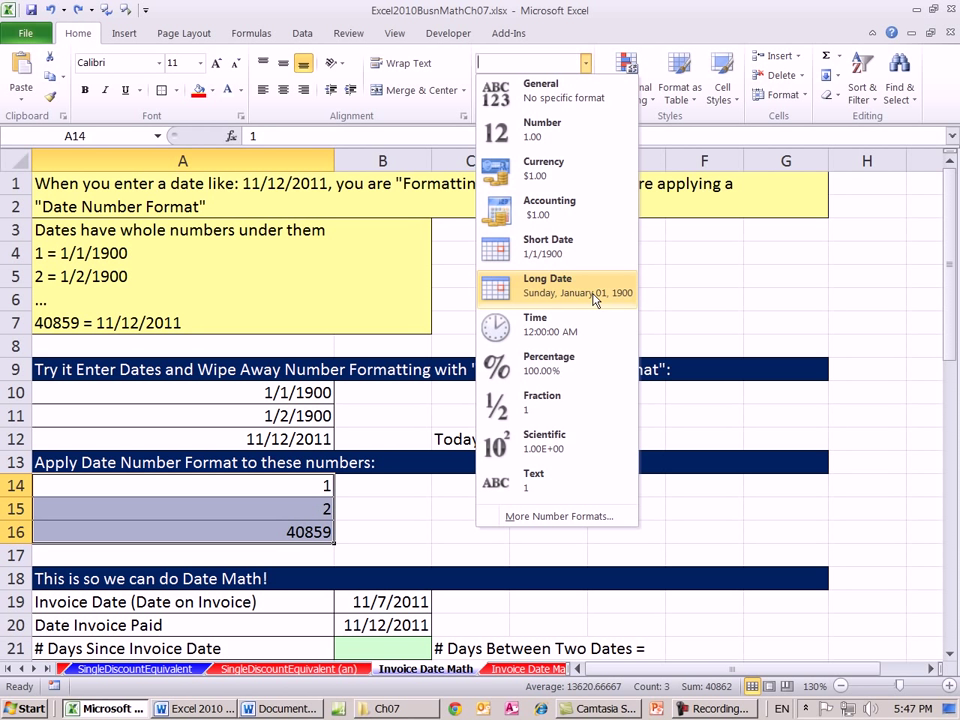
pyautogui.moveTo(556, 324)
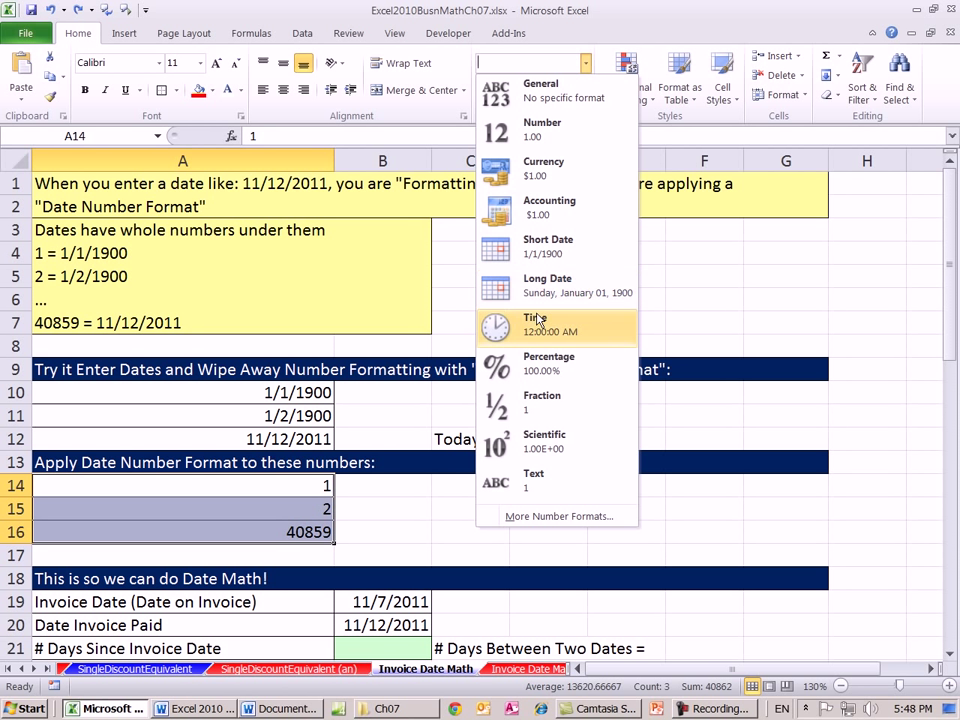
pyautogui.moveTo(556, 288)
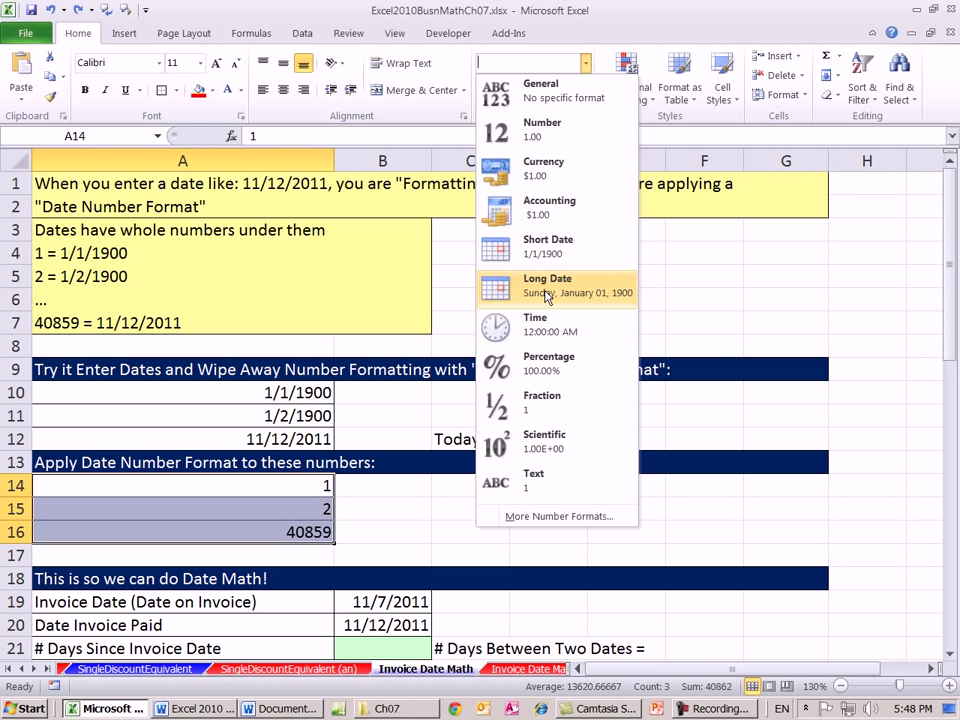
pyautogui.click(548, 284)
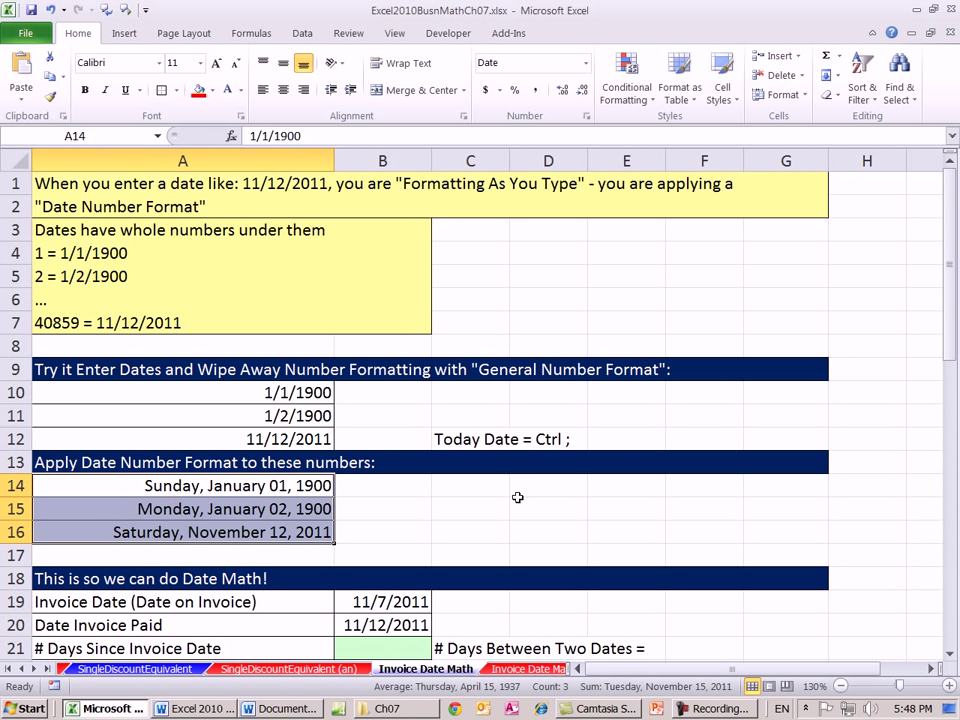
pyautogui.moveTo(244, 492)
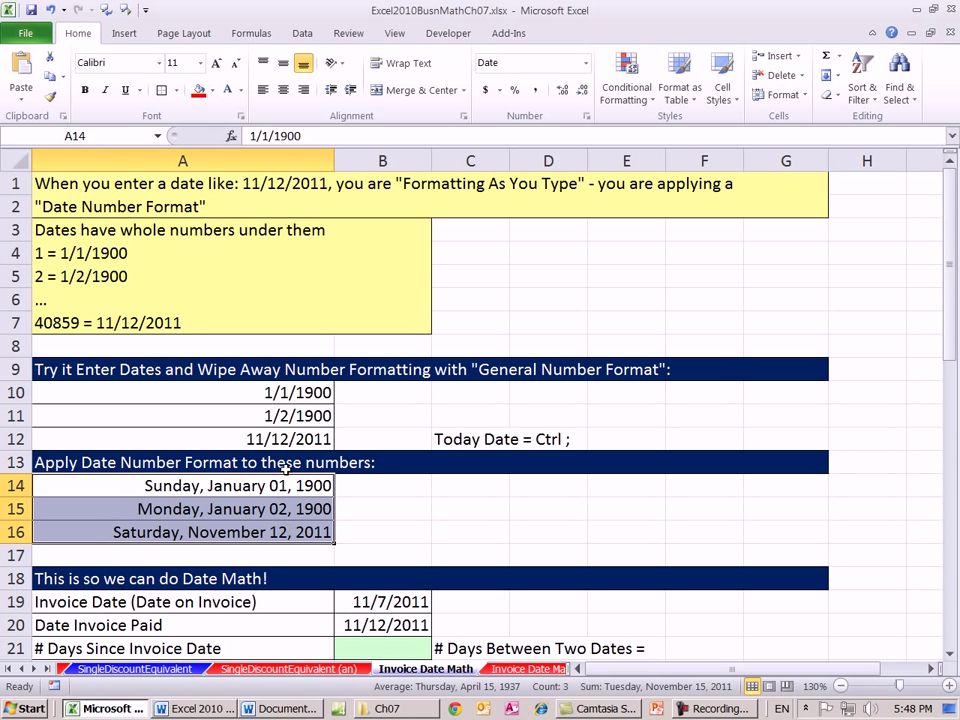
pyautogui.scroll(-3)
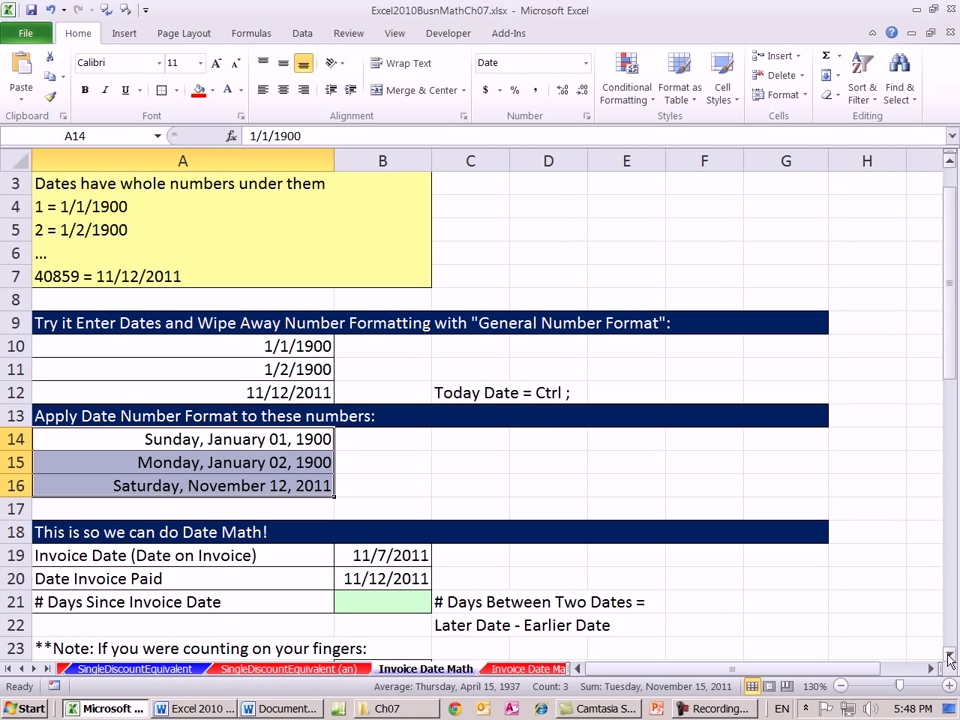
pyautogui.scroll(-3)
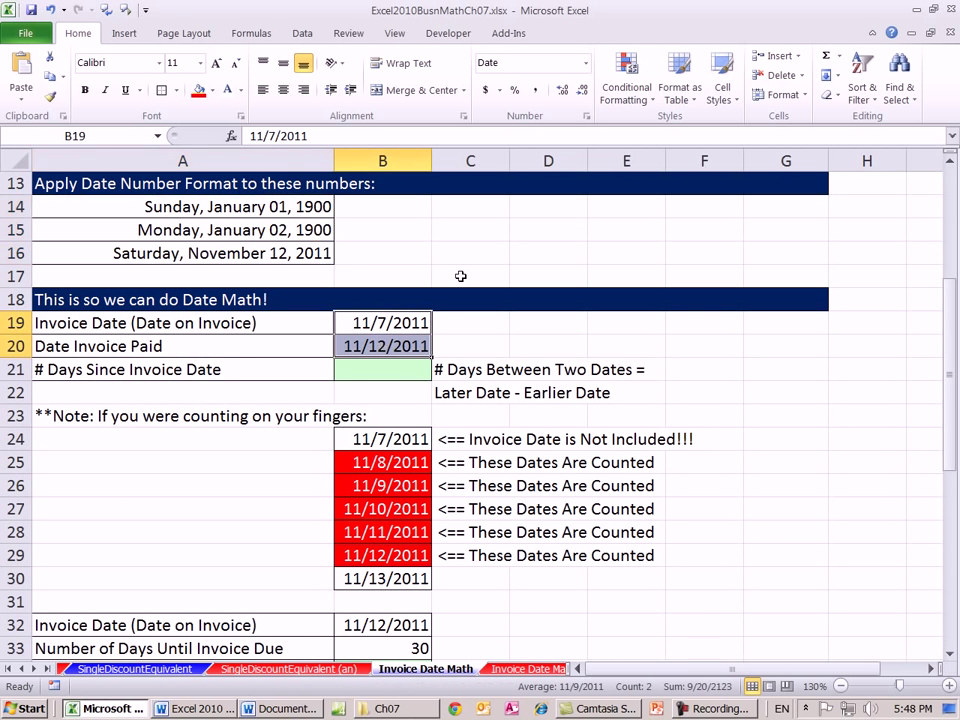
pyautogui.click(588, 62)
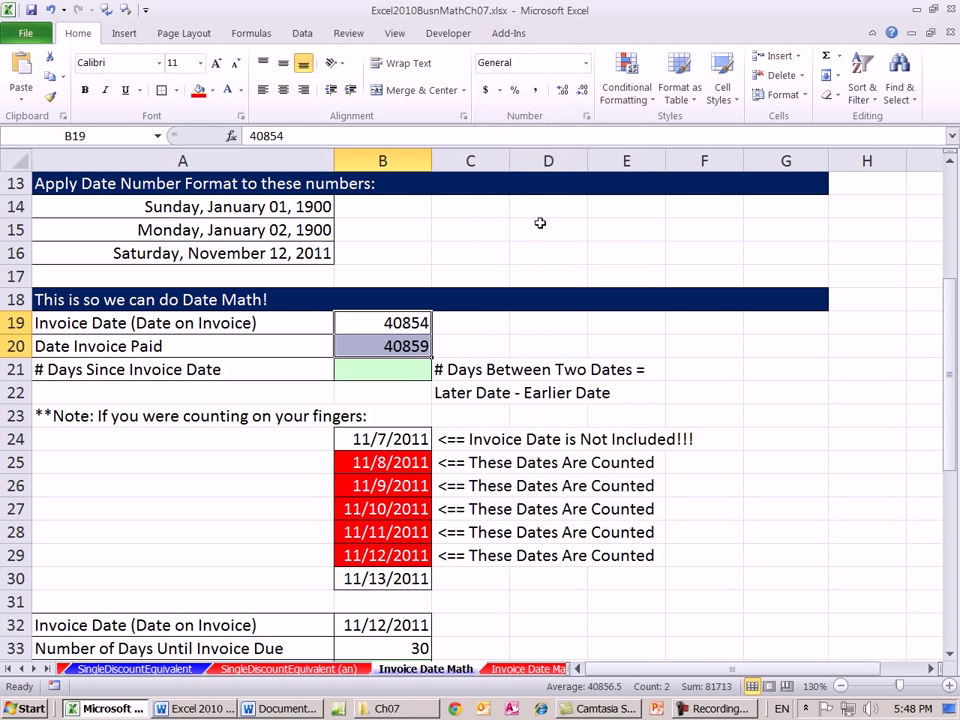
pyautogui.click(382, 346)
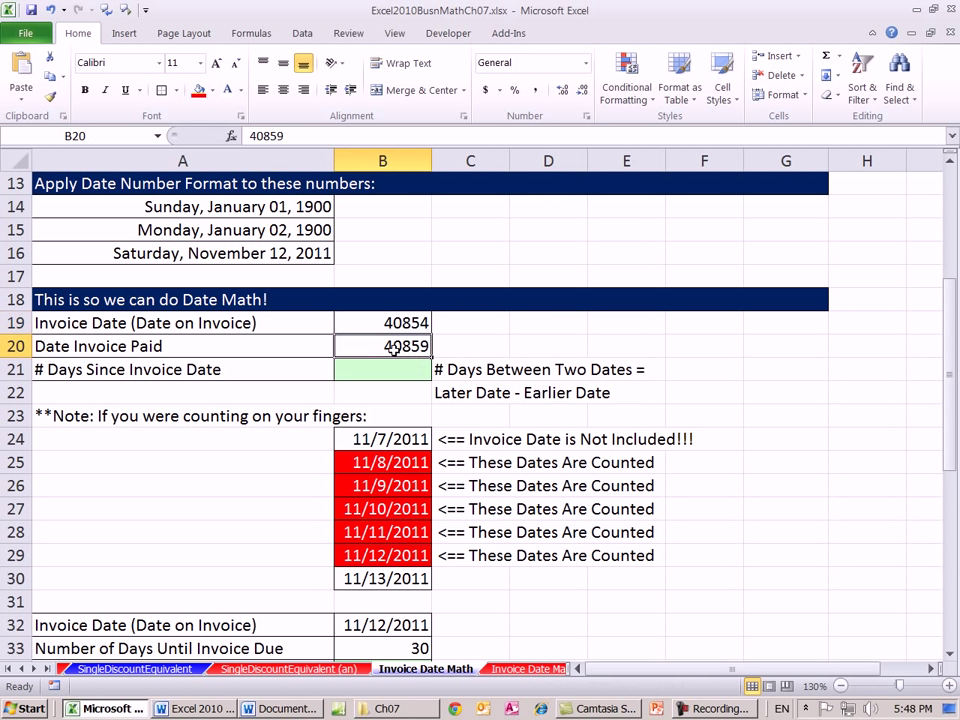
pyautogui.click(382, 322)
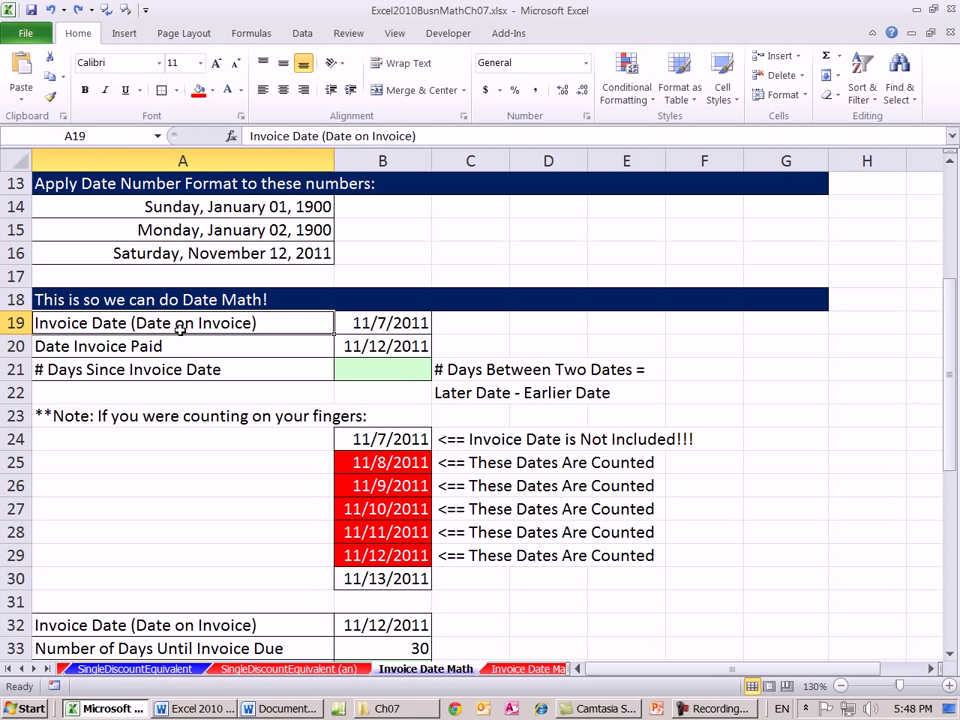
pyautogui.click(382, 322)
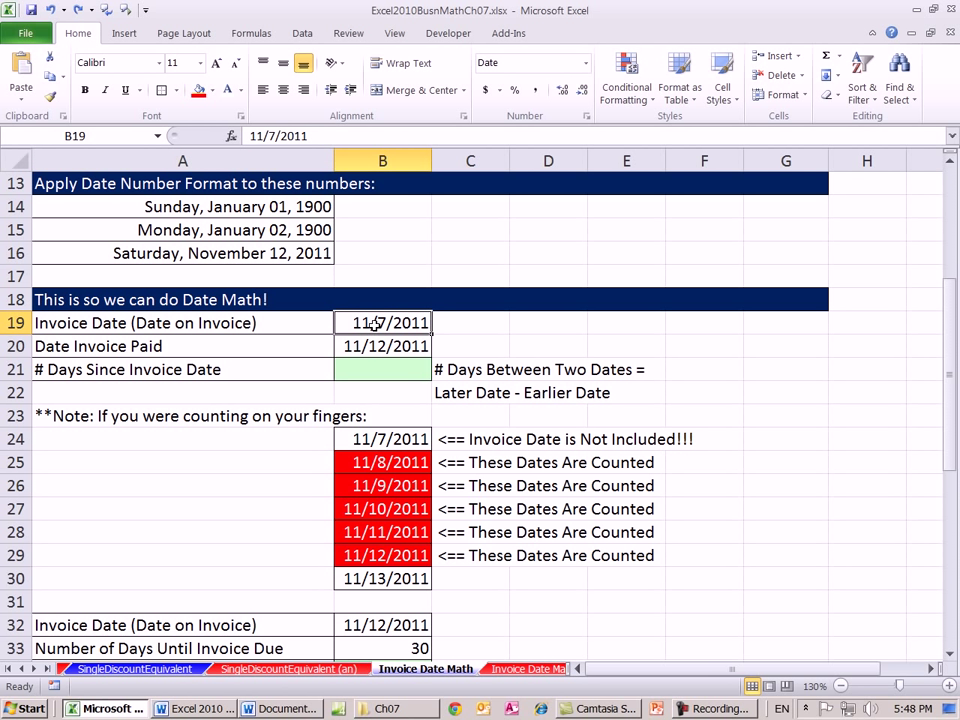
pyautogui.click(184, 346)
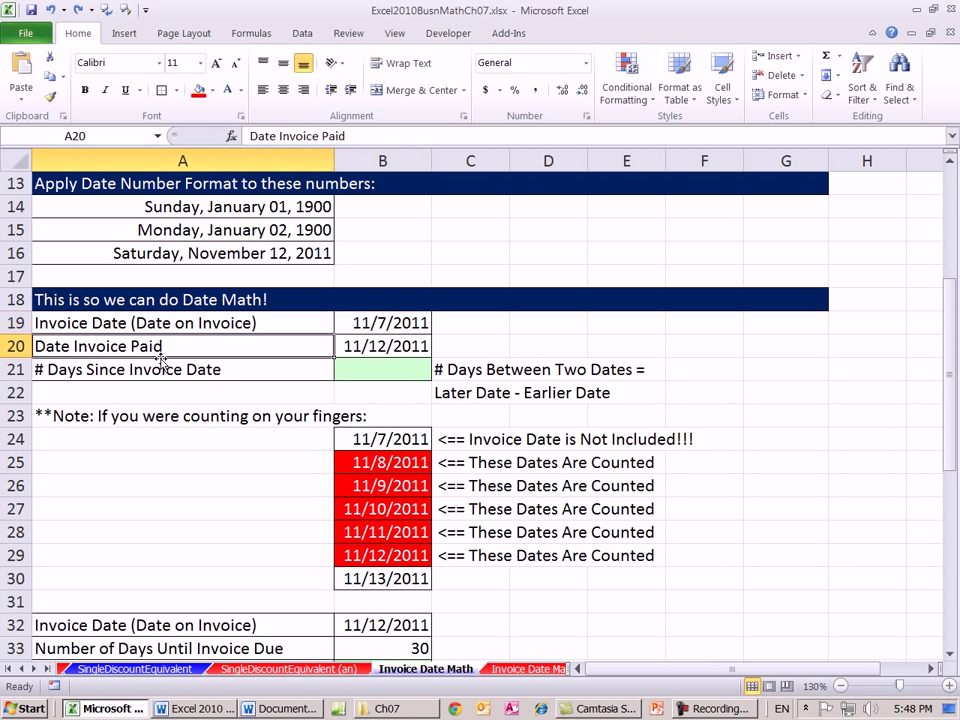
pyautogui.click(384, 346)
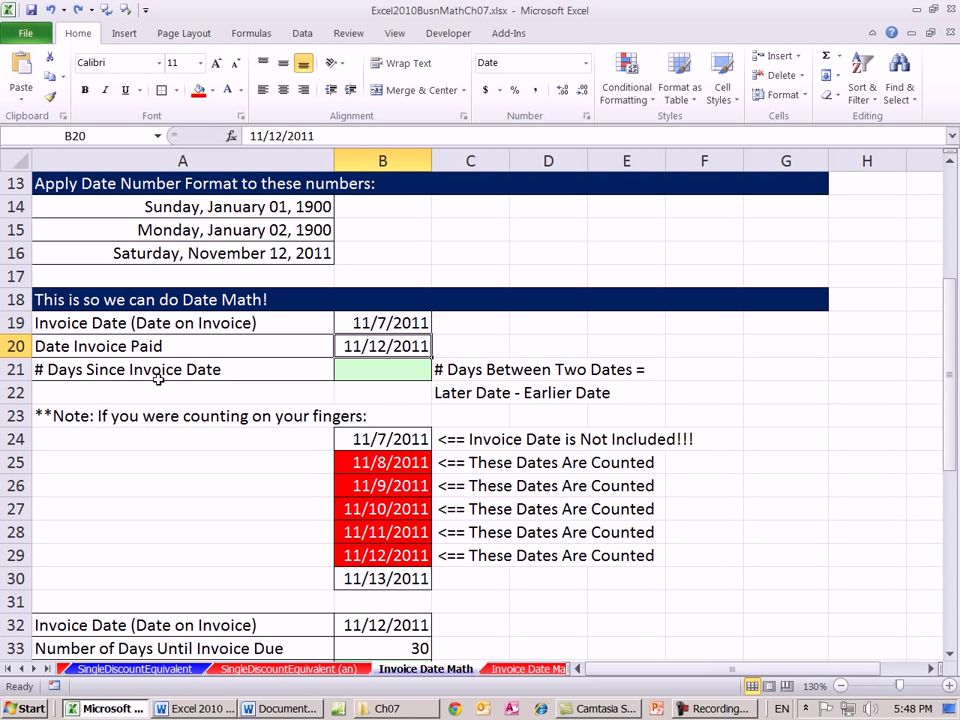
pyautogui.moveTo(368, 362)
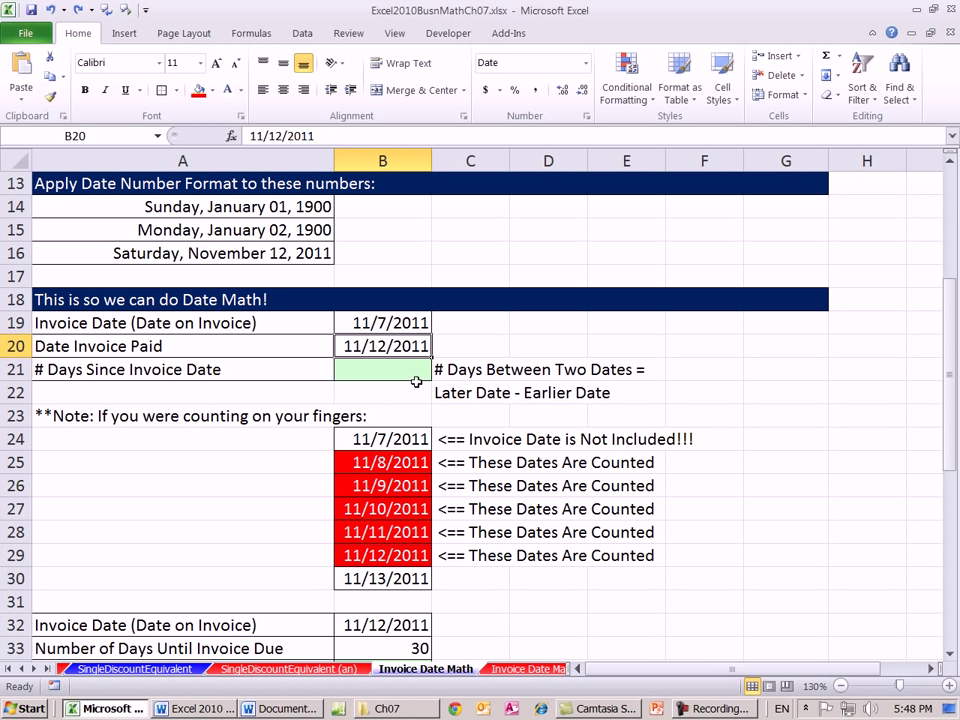
# Step: Compute days since invoice in B21 as =B20-B19, giving 5, and confirm with the day list
pyautogui.write('=B20')
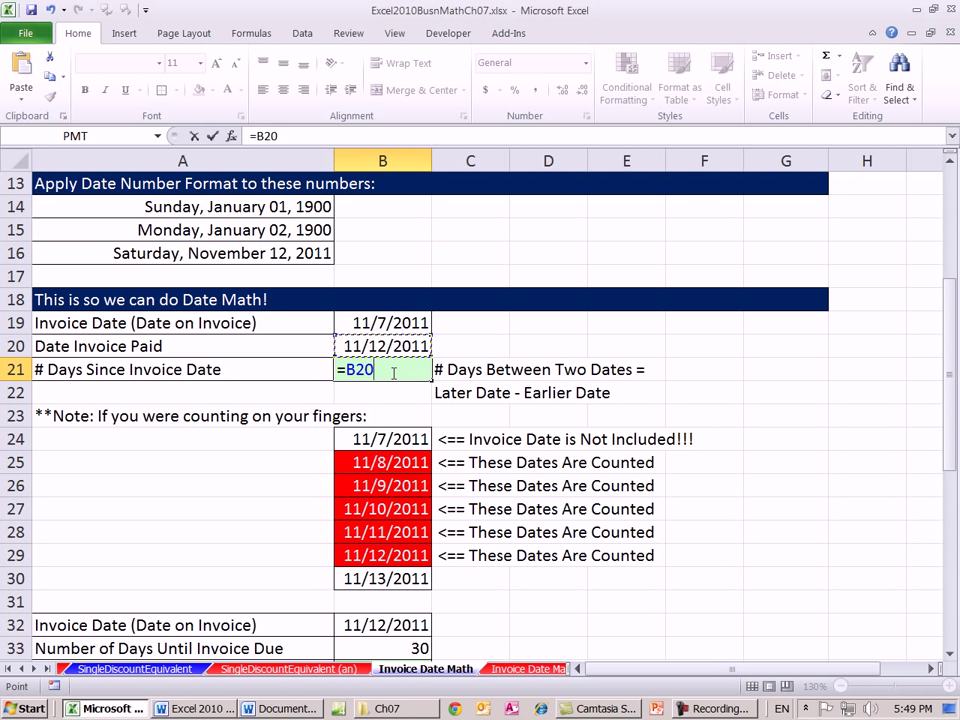
pyautogui.write('-B19')
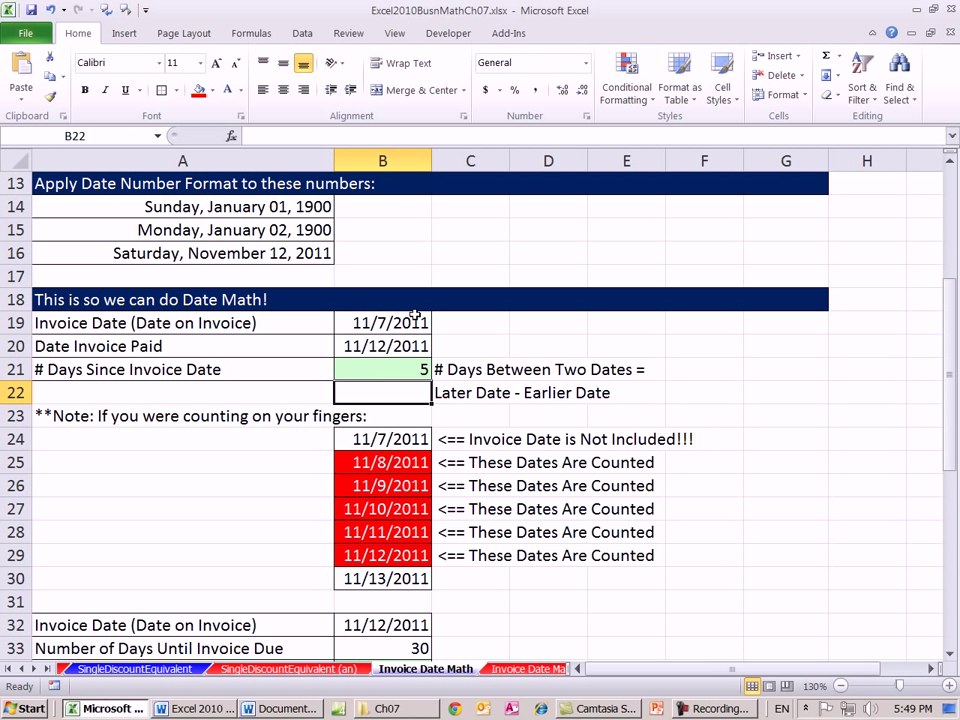
pyautogui.click(382, 368)
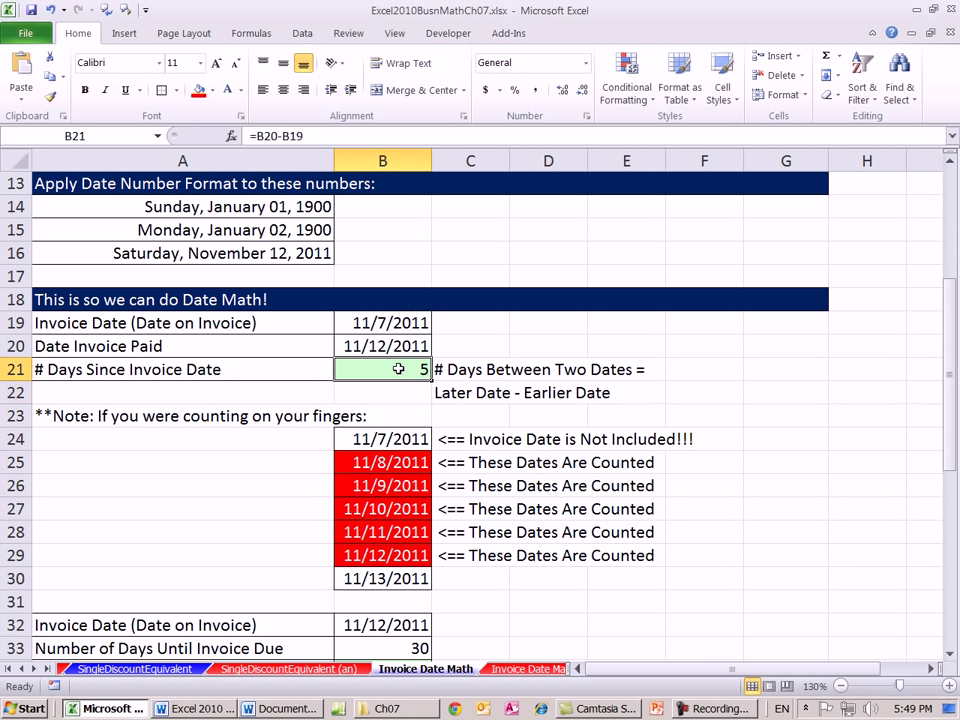
pyautogui.moveTo(590, 440)
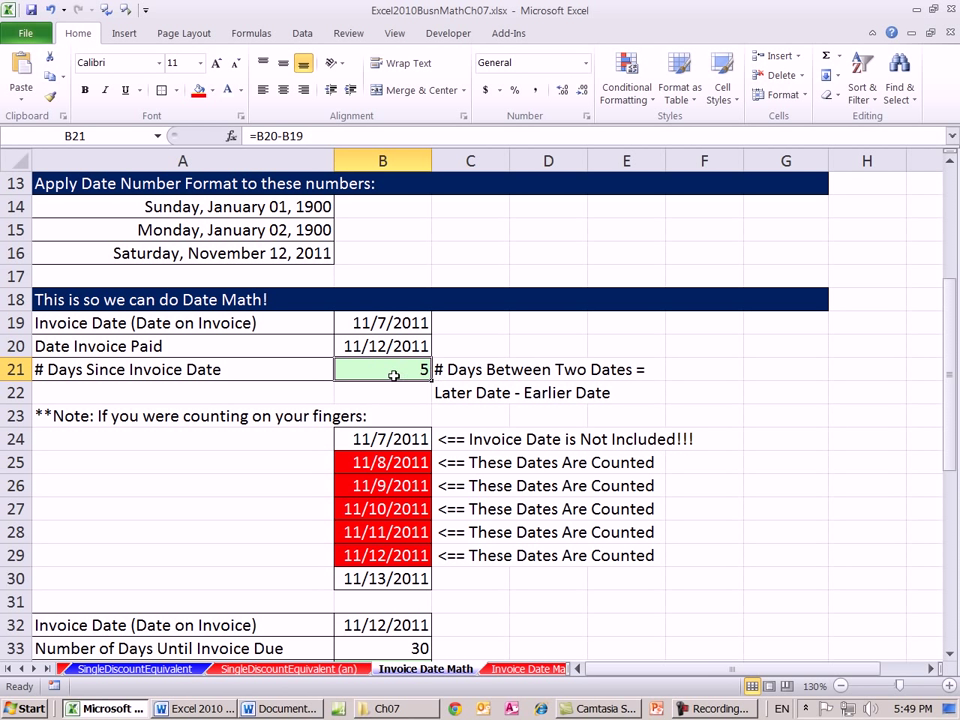
pyautogui.moveTo(436, 430)
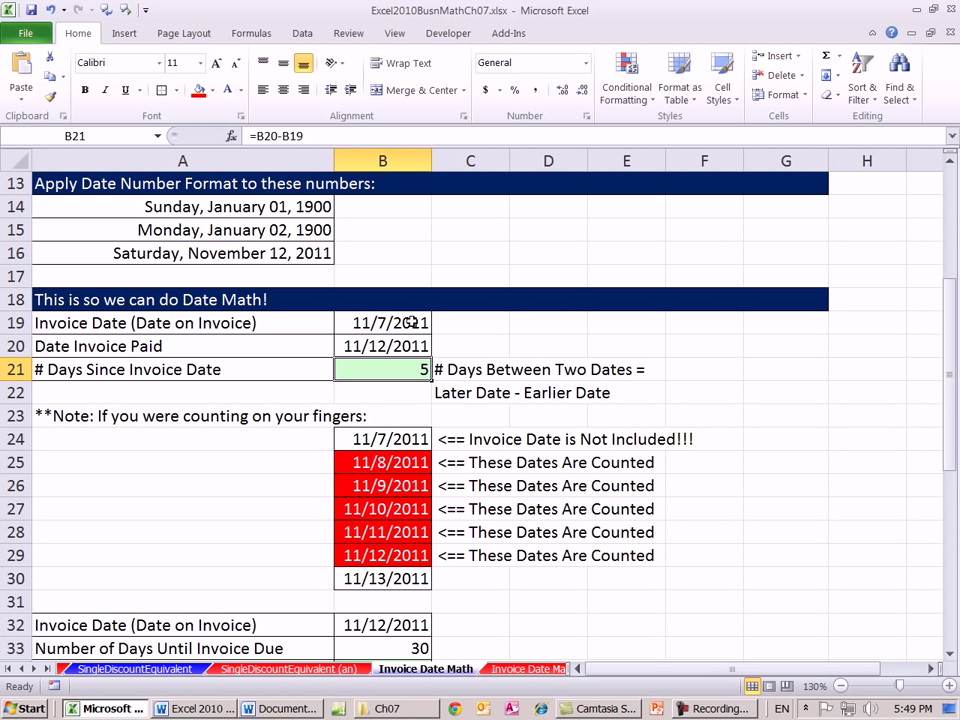
pyautogui.moveTo(456, 344)
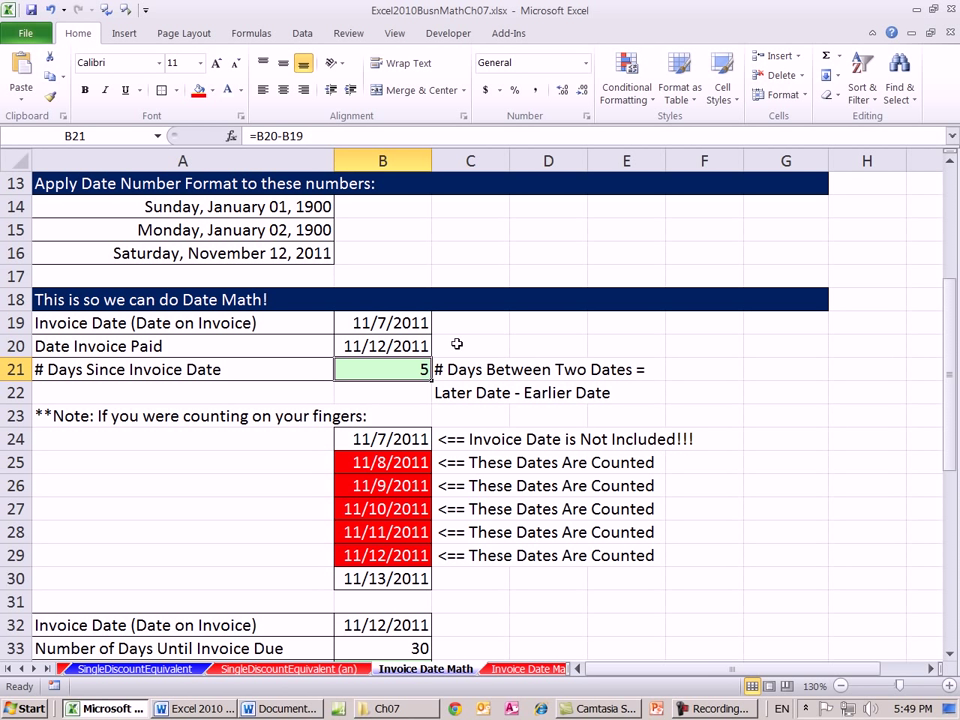
pyautogui.moveTo(472, 352)
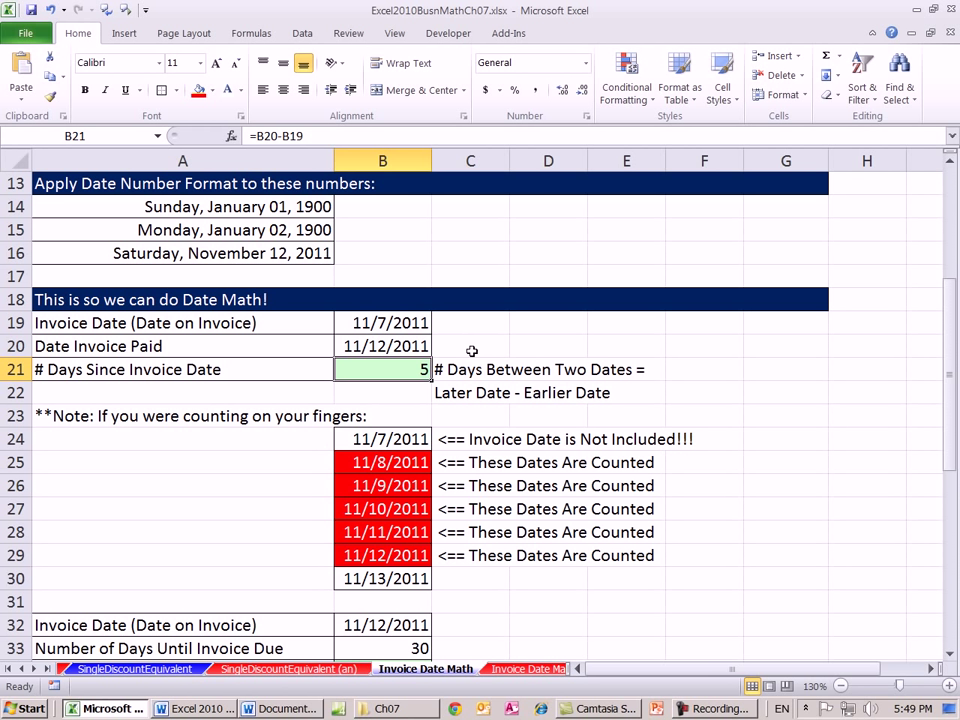
pyautogui.moveTo(448, 360)
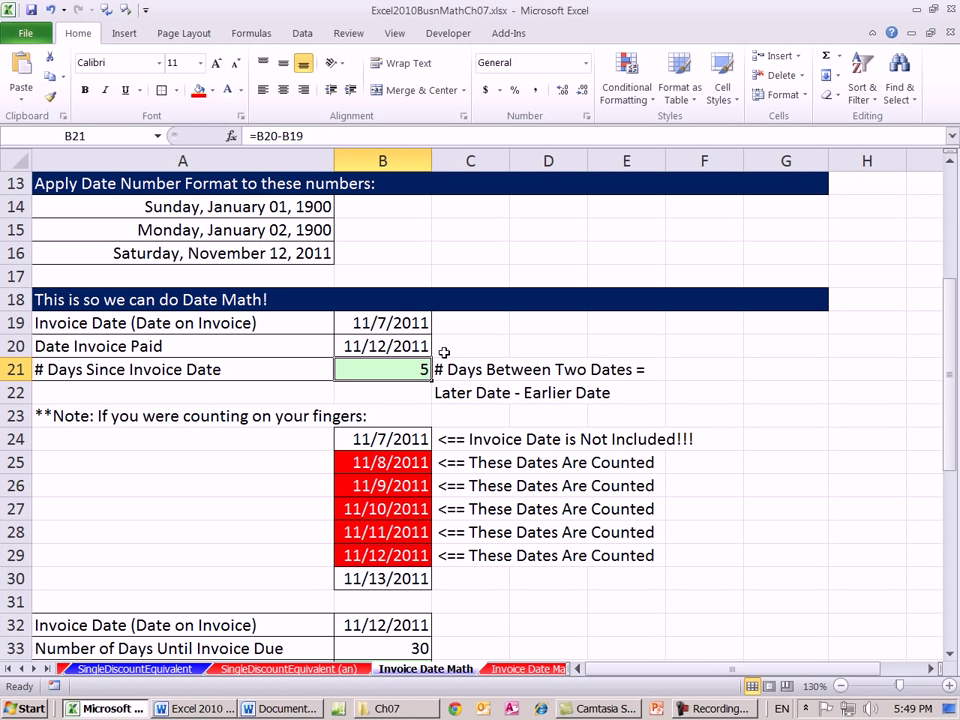
pyautogui.moveTo(444, 352)
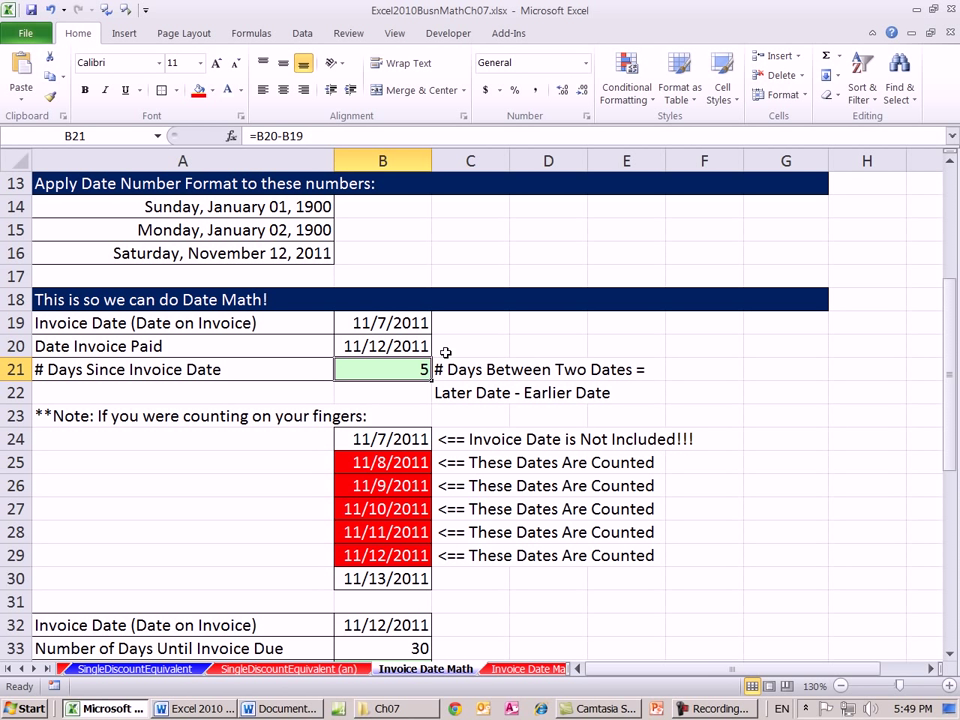
pyautogui.moveTo(450, 352)
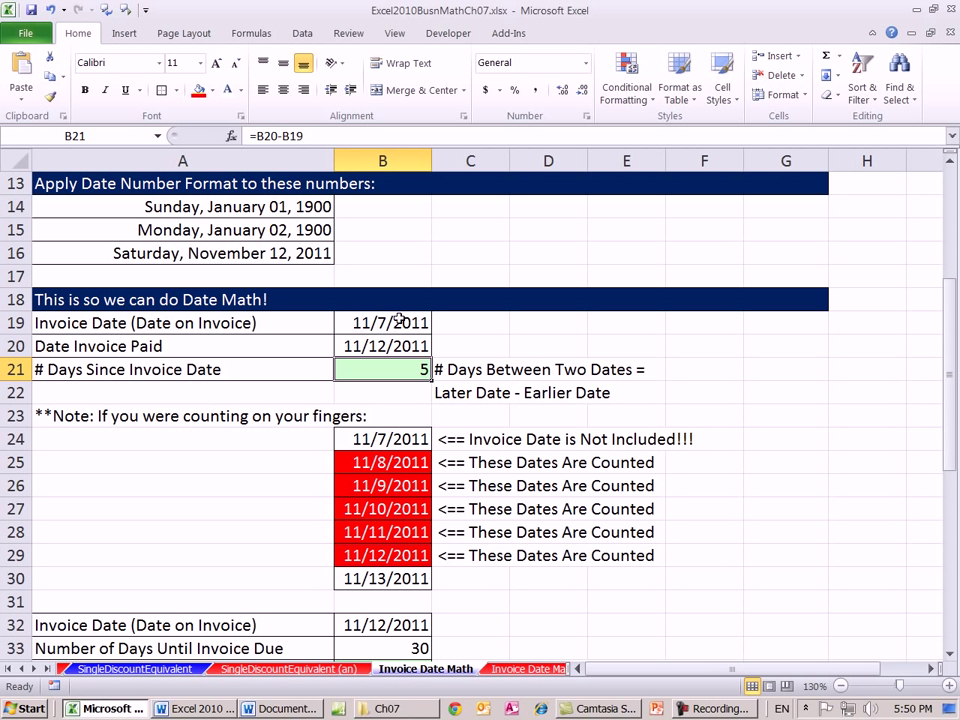
pyautogui.click(382, 440)
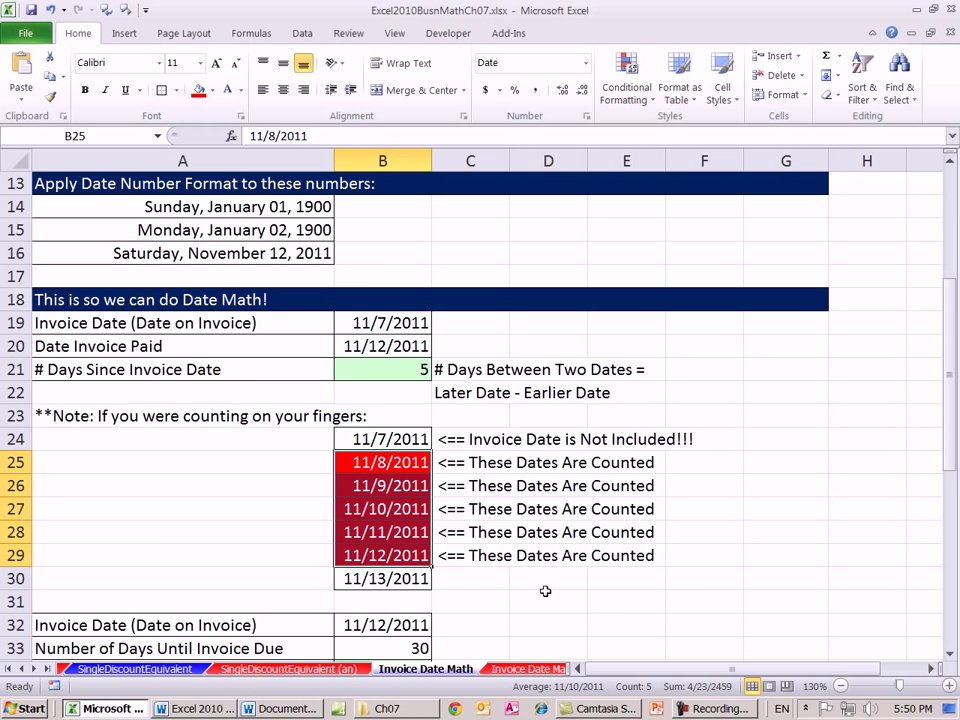
# Step: Review the due-date setup: invoice date 11/12/2011, 30 days until due, result cell B34
pyautogui.scroll(-3)
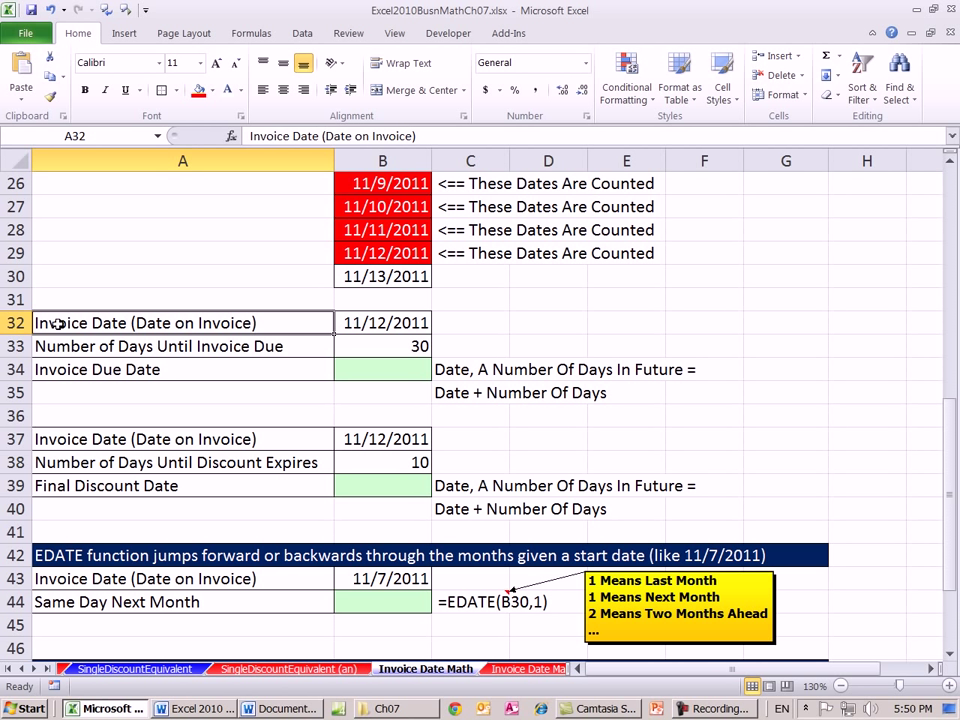
pyautogui.click(382, 322)
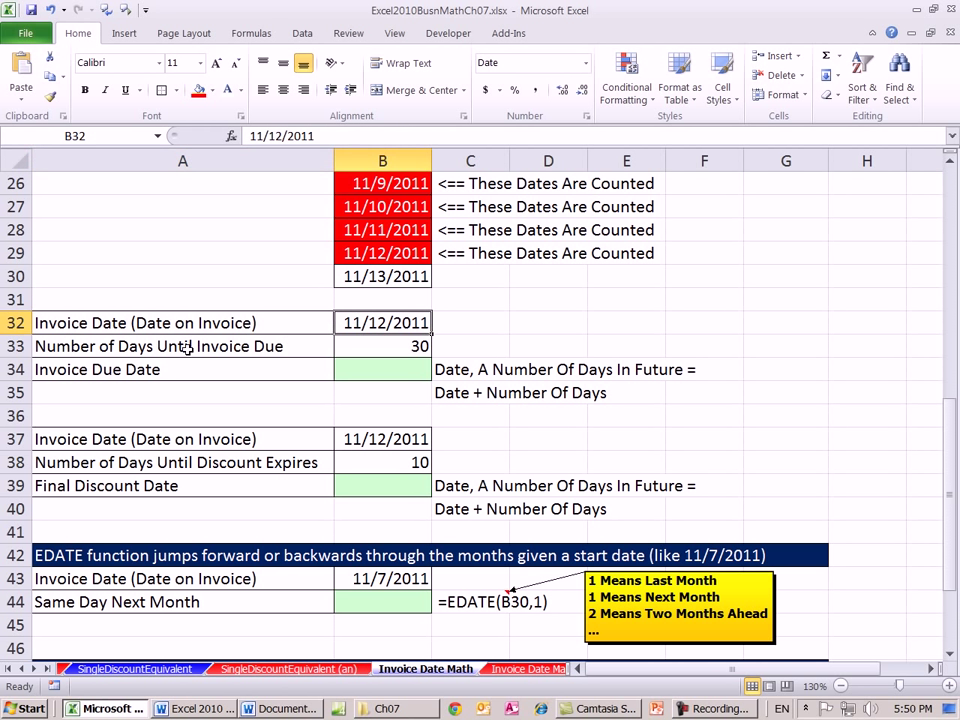
pyautogui.click(184, 346)
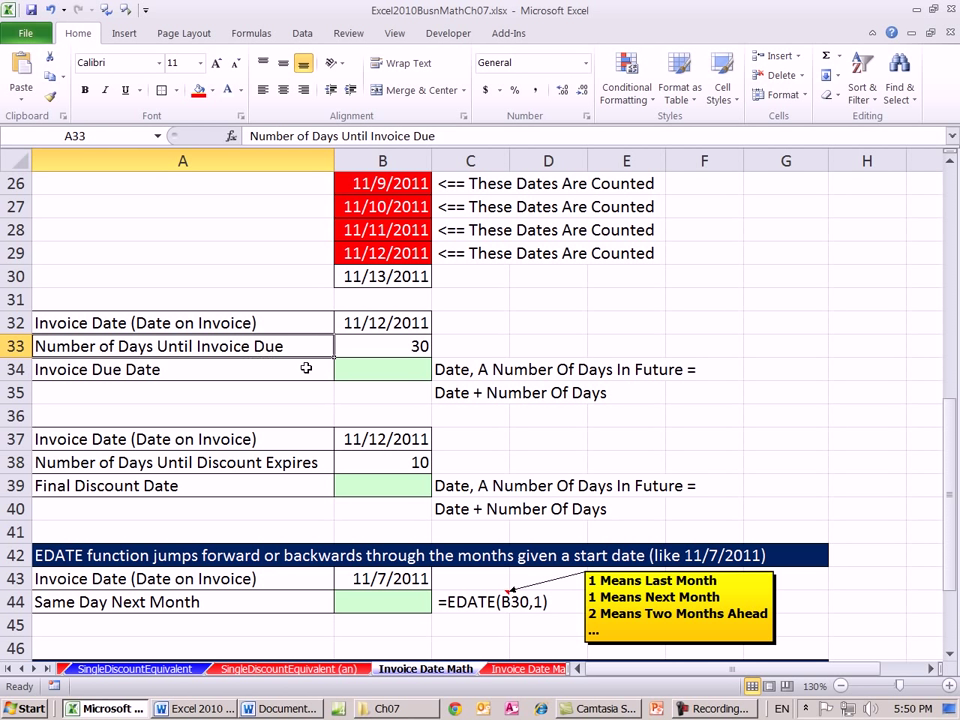
pyautogui.click(382, 368)
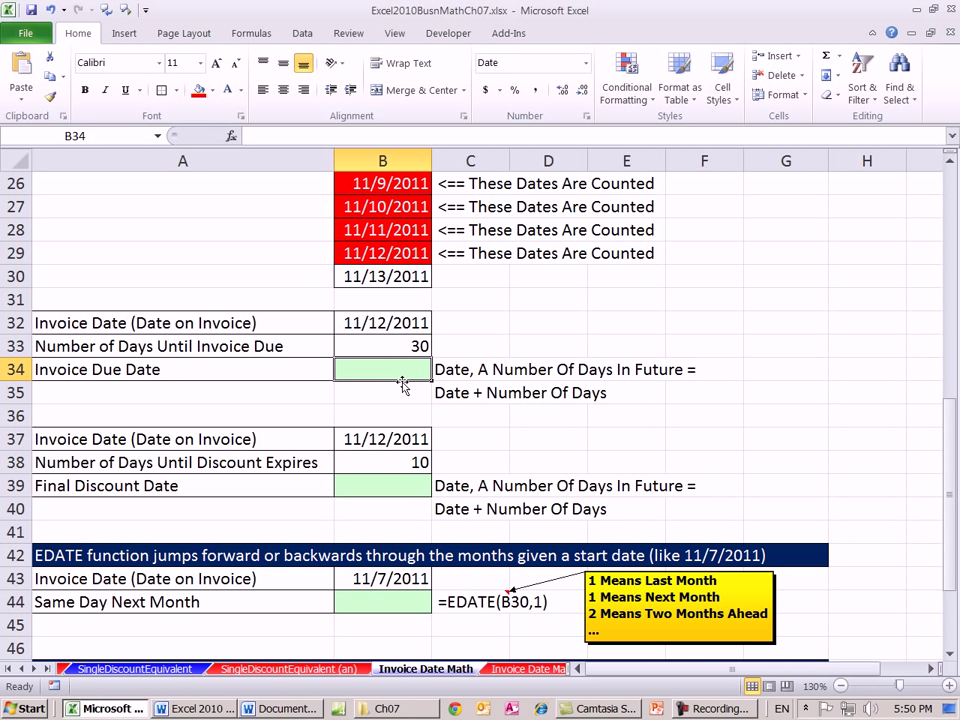
pyautogui.scroll(3)
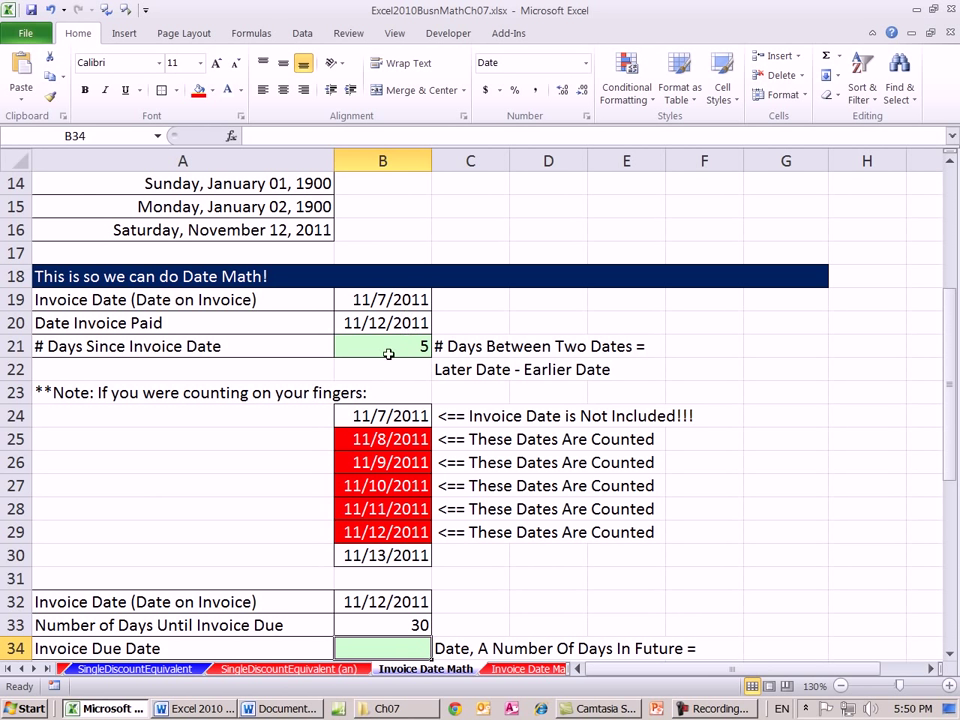
pyautogui.scroll(-3)
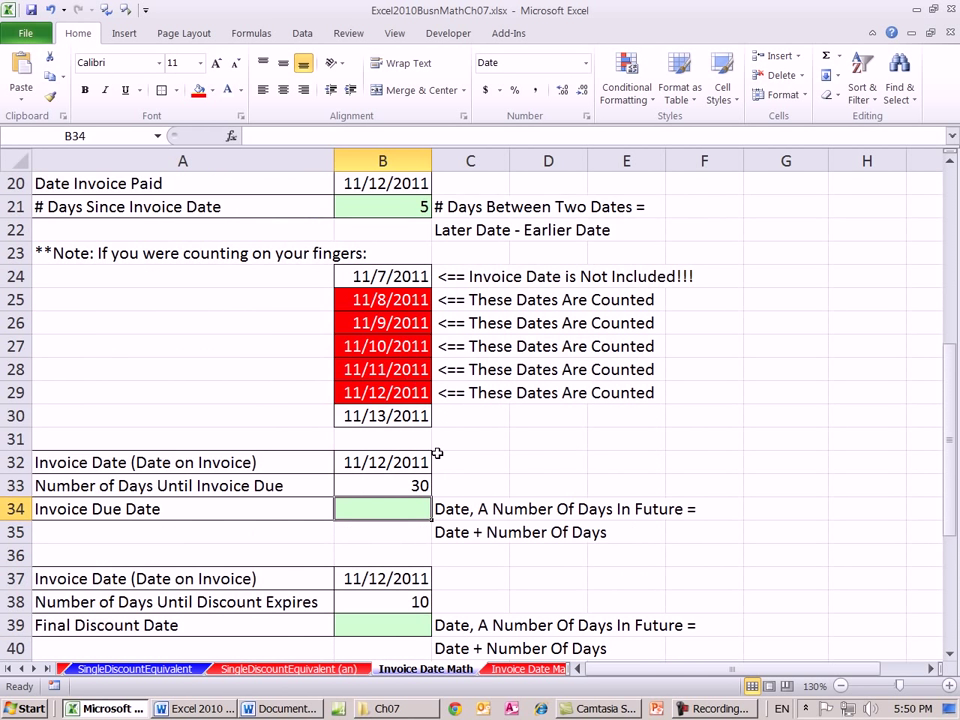
pyautogui.scroll(-3)
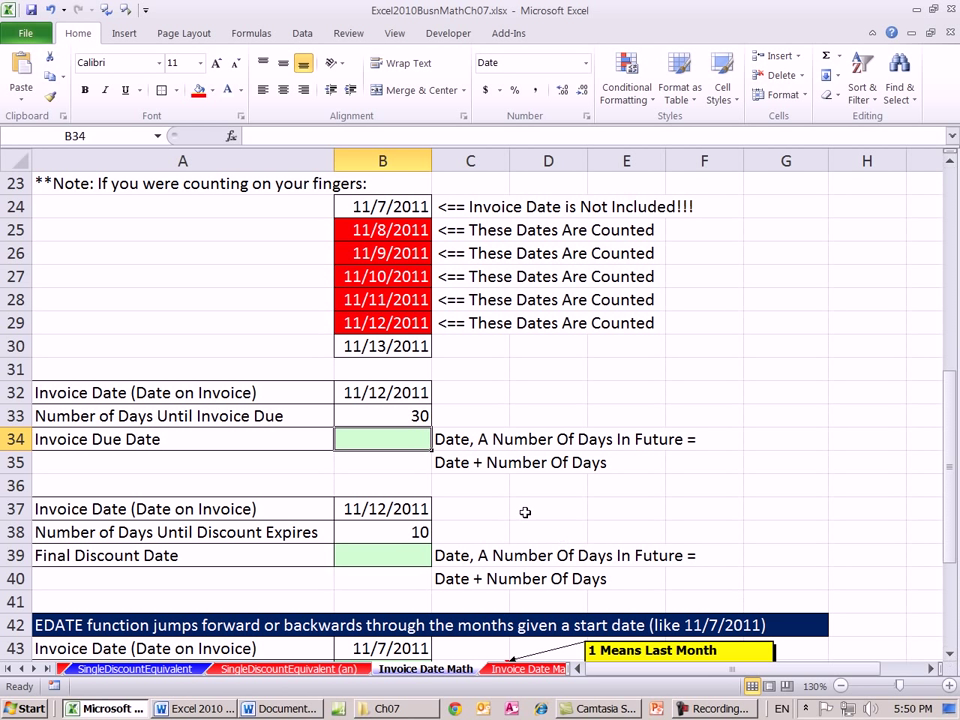
pyautogui.moveTo(512, 390)
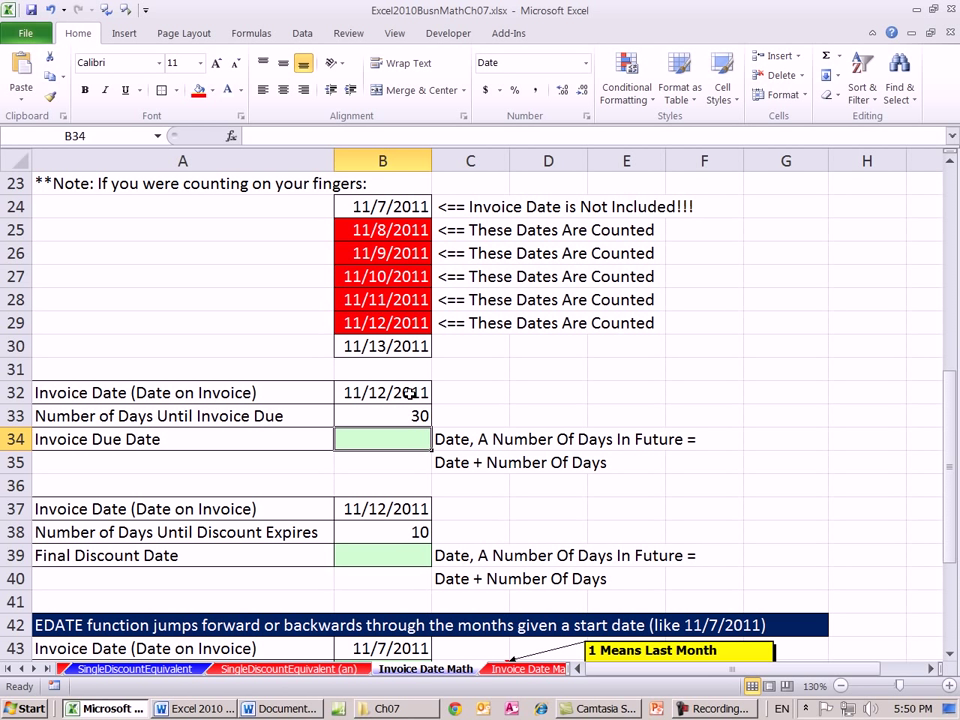
pyautogui.moveTo(452, 416)
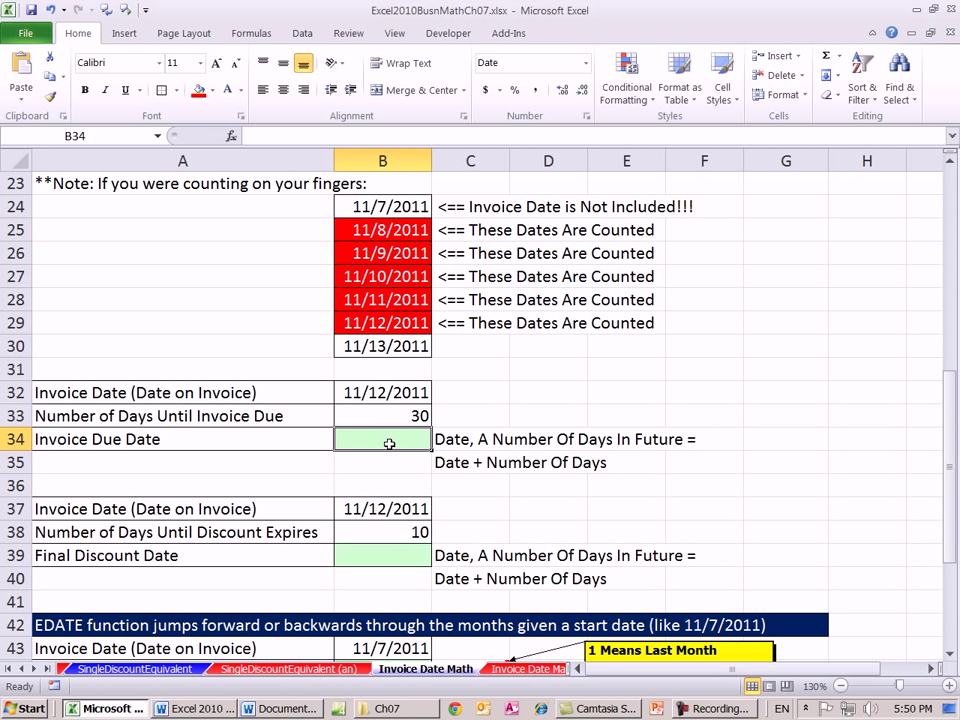
pyautogui.moveTo(58, 452)
pyautogui.write('=B32+B33')
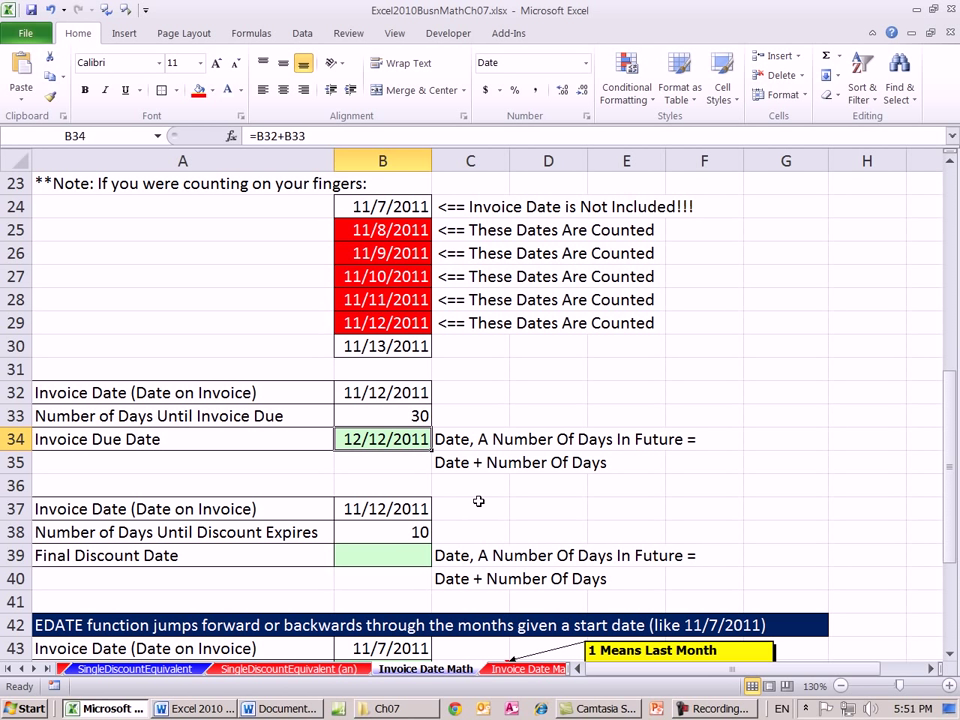
pyautogui.moveTo(504, 482)
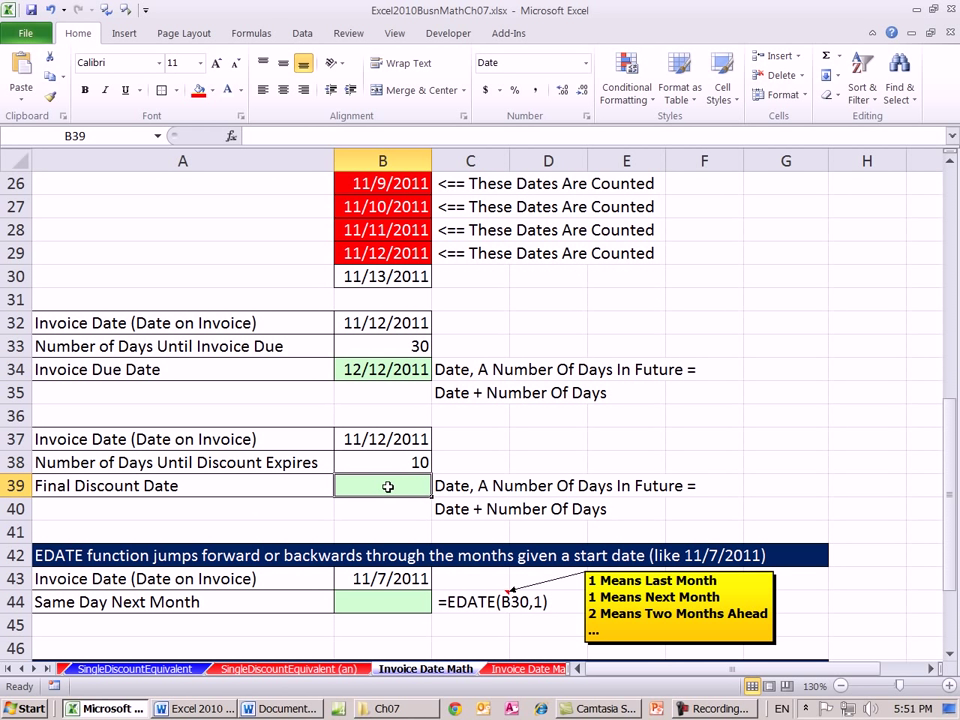
pyautogui.moveTo(388, 486)
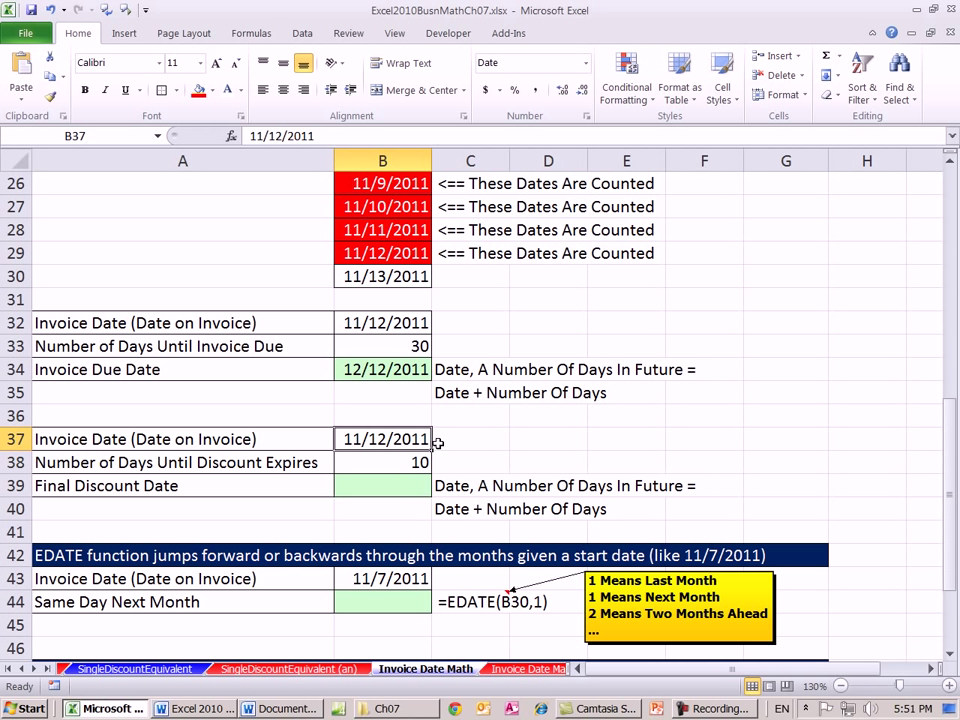
pyautogui.moveTo(82, 462)
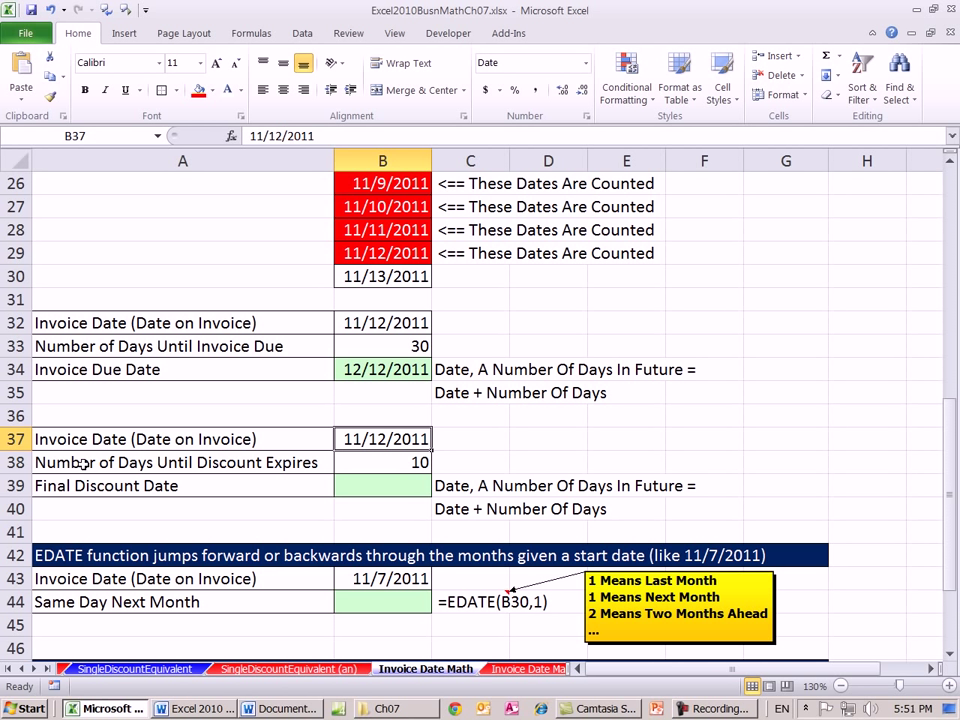
pyautogui.moveTo(548, 454)
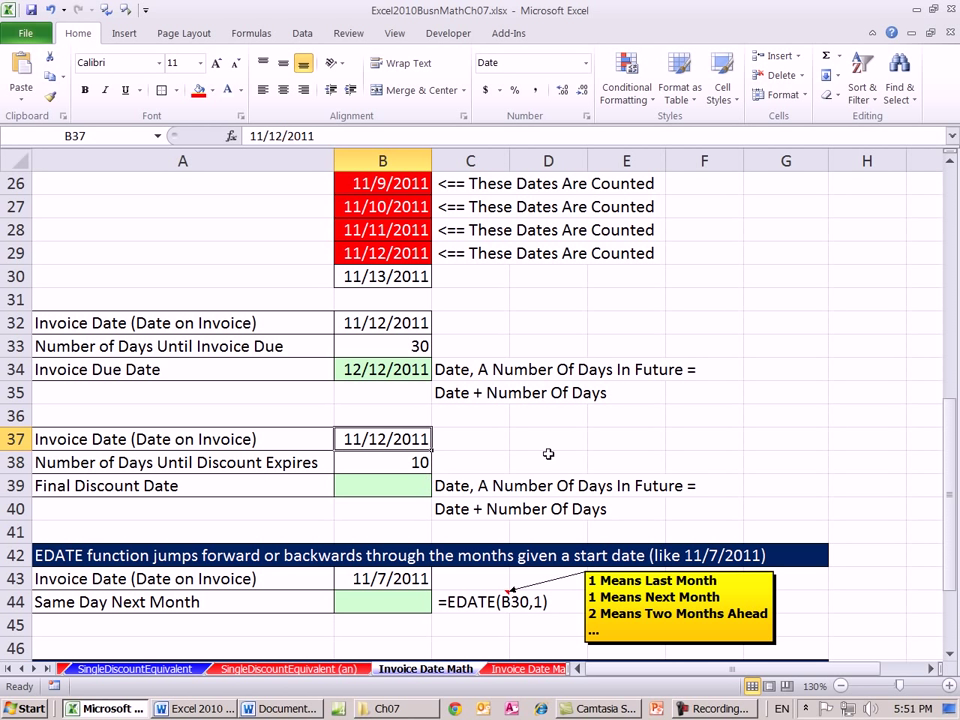
pyautogui.moveTo(428, 462)
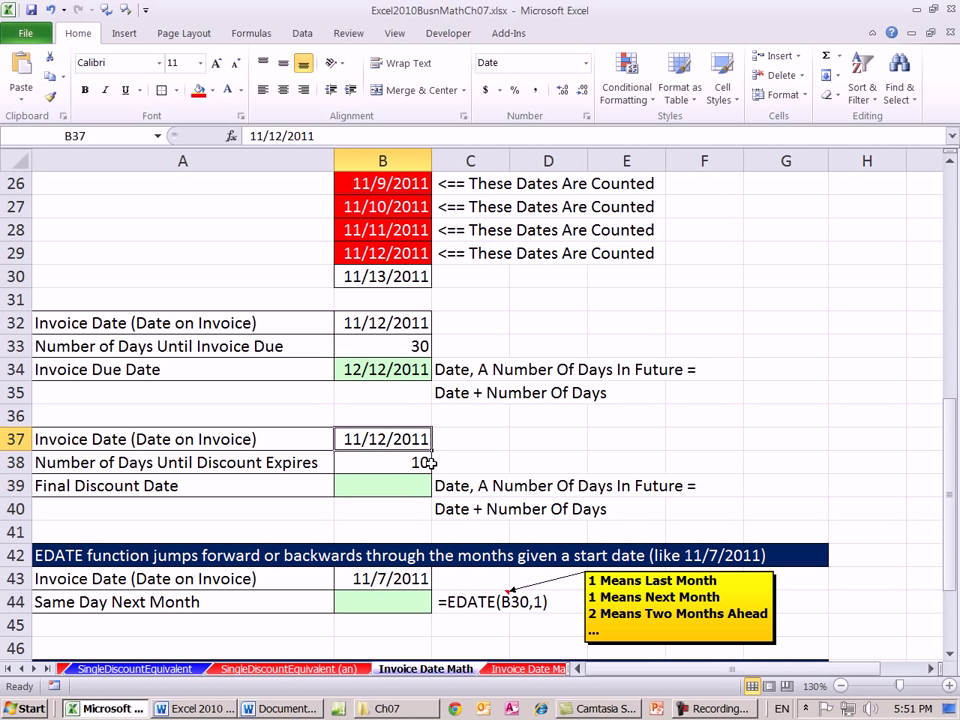
# Step: Compute the final discount date in B39 as =SUM(B37:B38), giving 11/22/2011
pyautogui.click(382, 486)
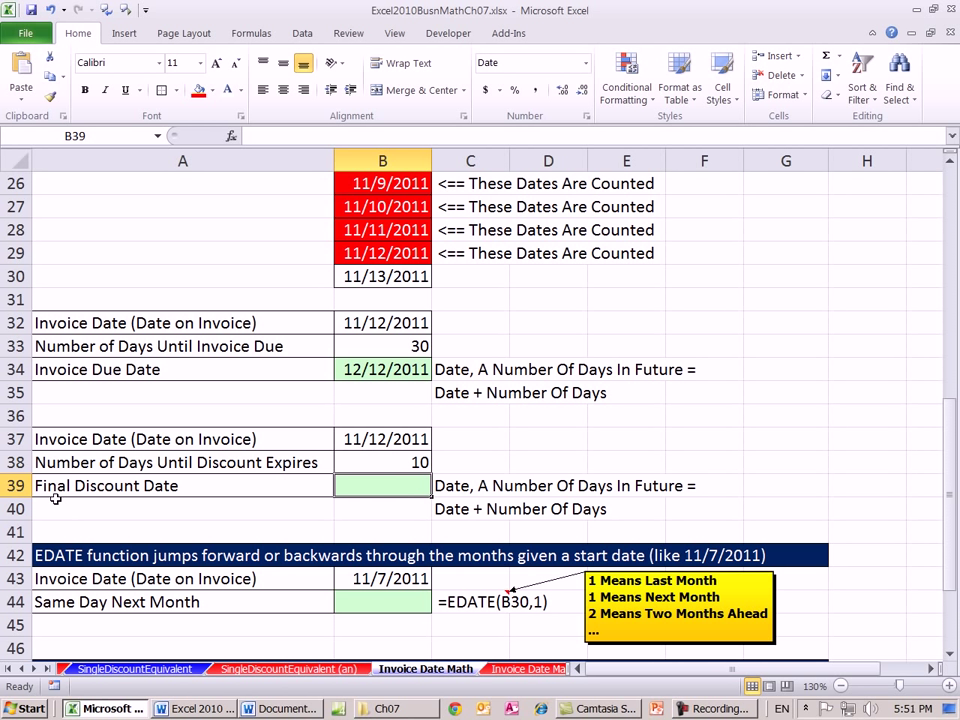
pyautogui.moveTo(346, 520)
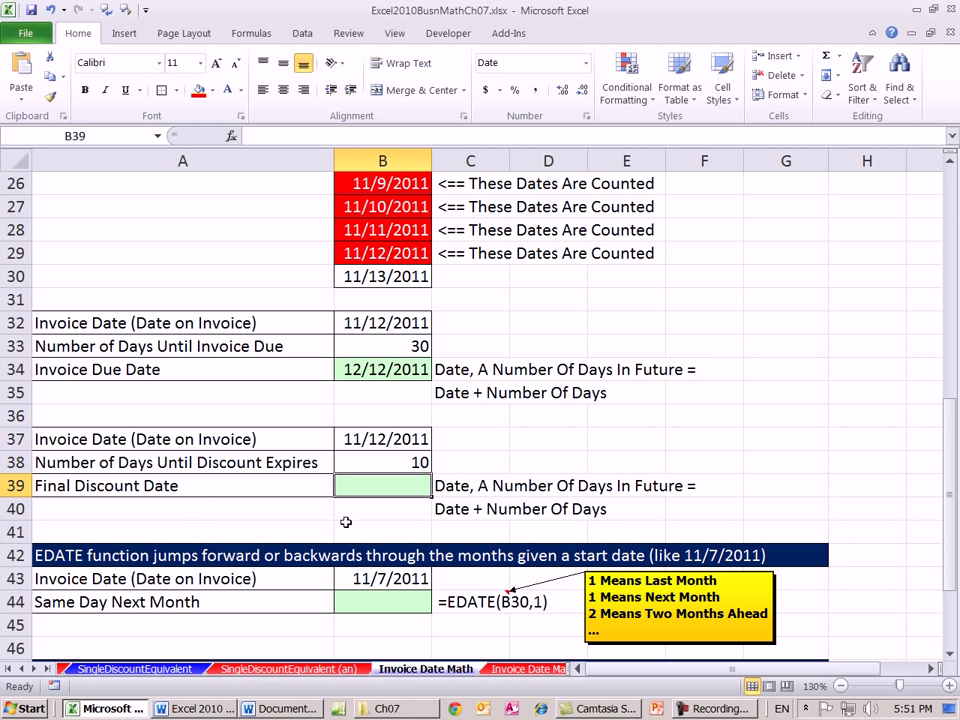
pyautogui.write('=B37+')
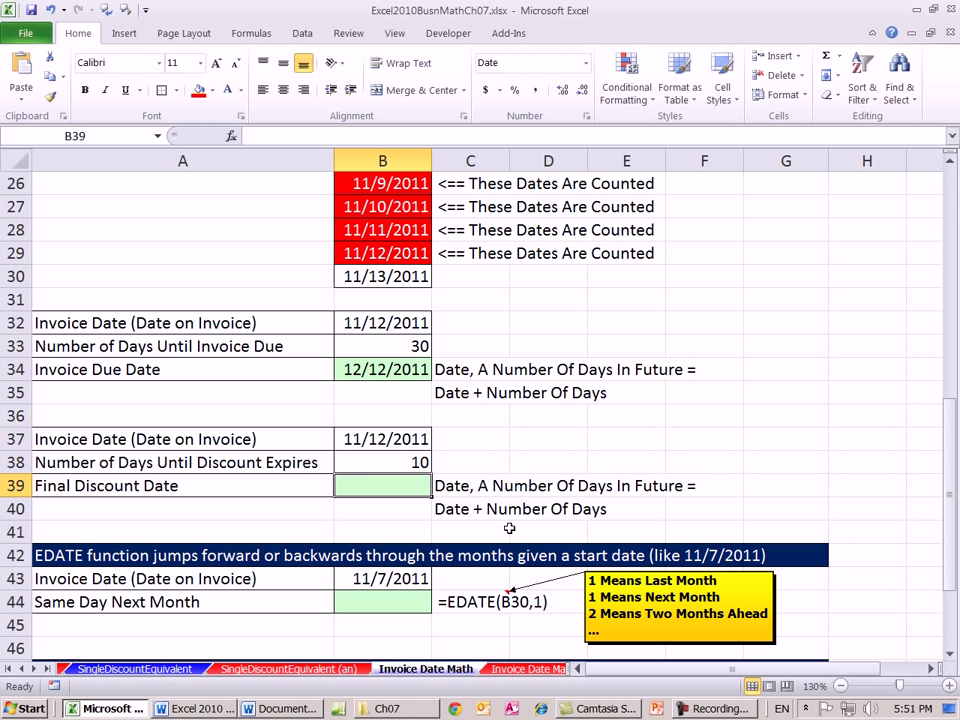
pyautogui.write('=SUM(B37:B38')
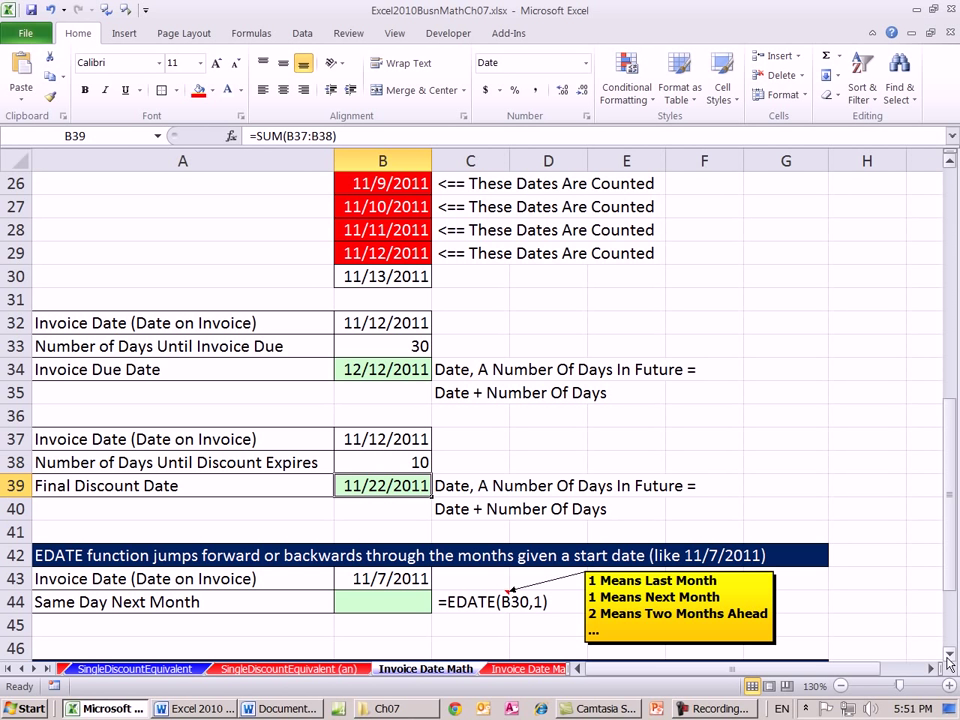
# Step: Enter =EDATE(B43,1) in B44 for Same Day Next Month, returning 12/7/2011
pyautogui.scroll(-3)
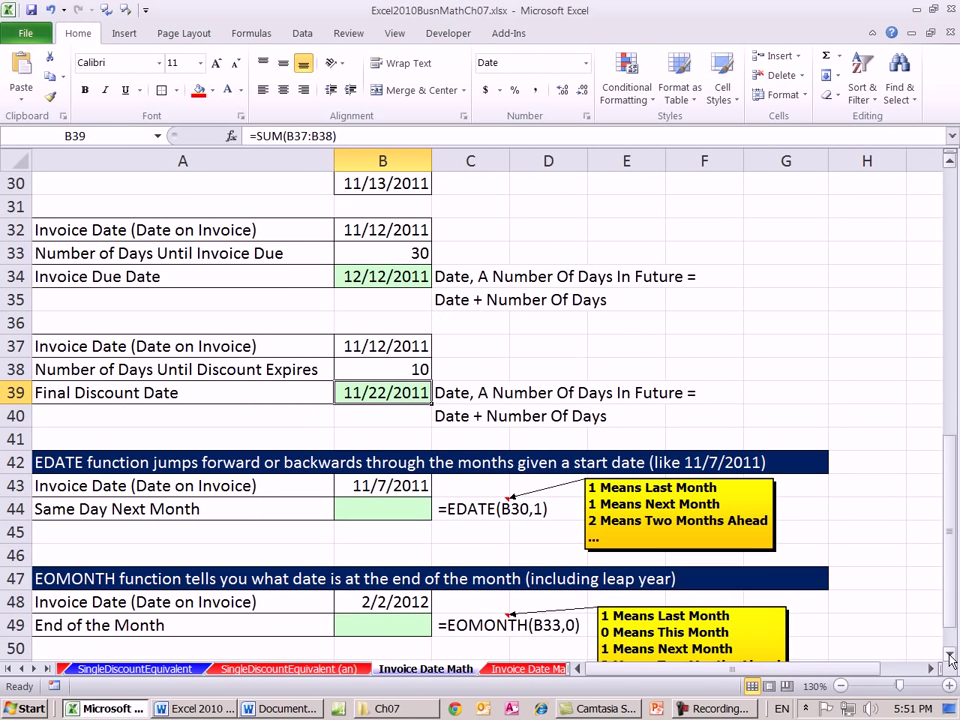
pyautogui.scroll(-3)
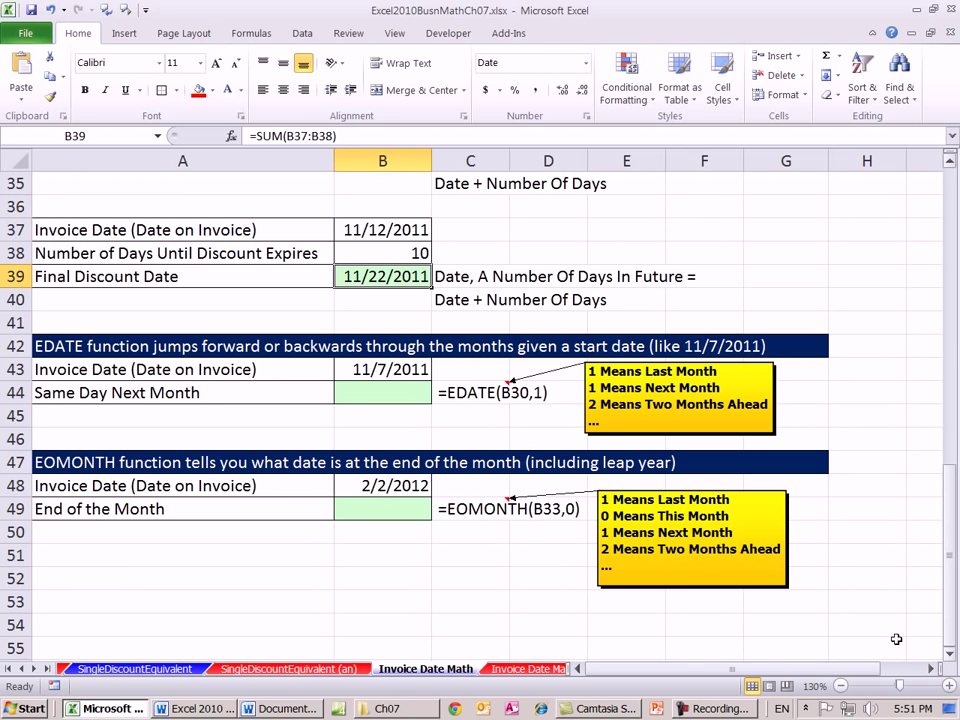
pyautogui.moveTo(88, 364)
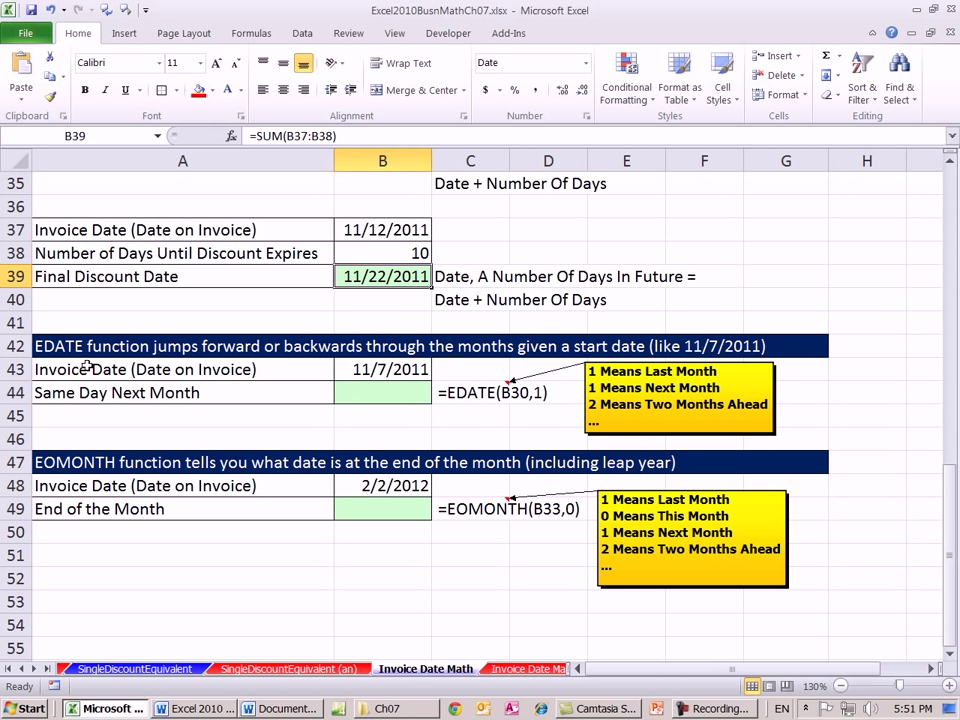
pyautogui.click(184, 368)
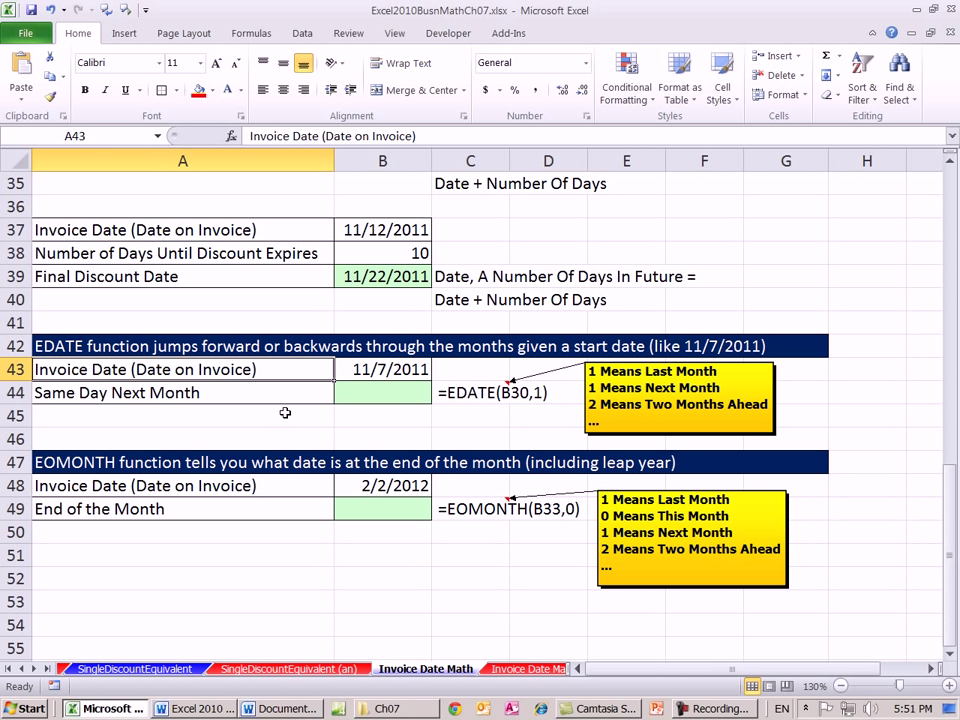
pyautogui.moveTo(228, 420)
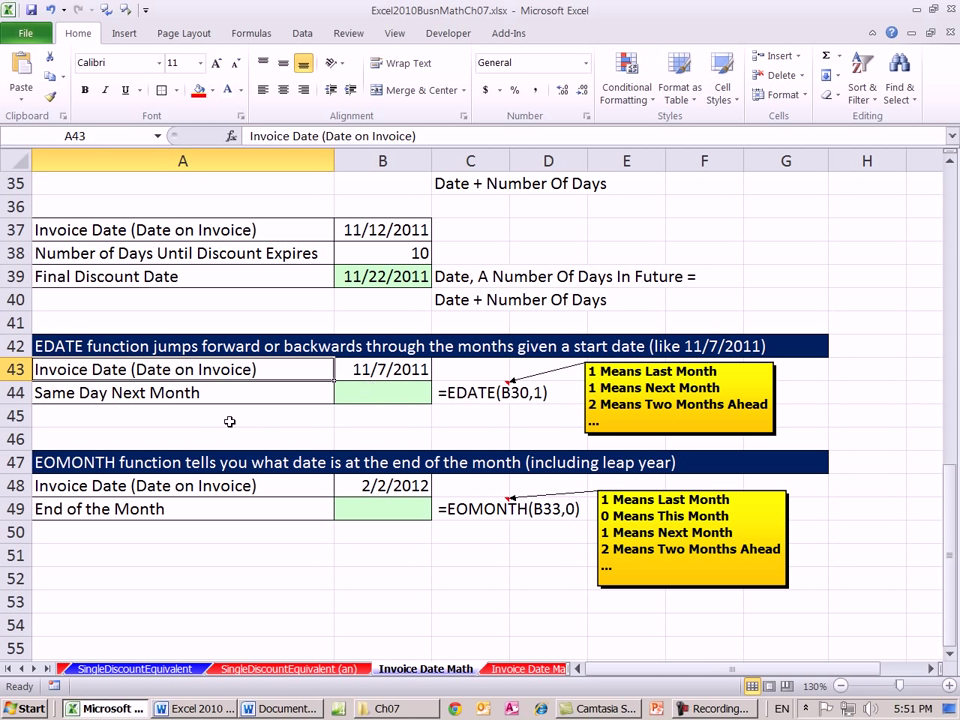
pyautogui.moveTo(372, 408)
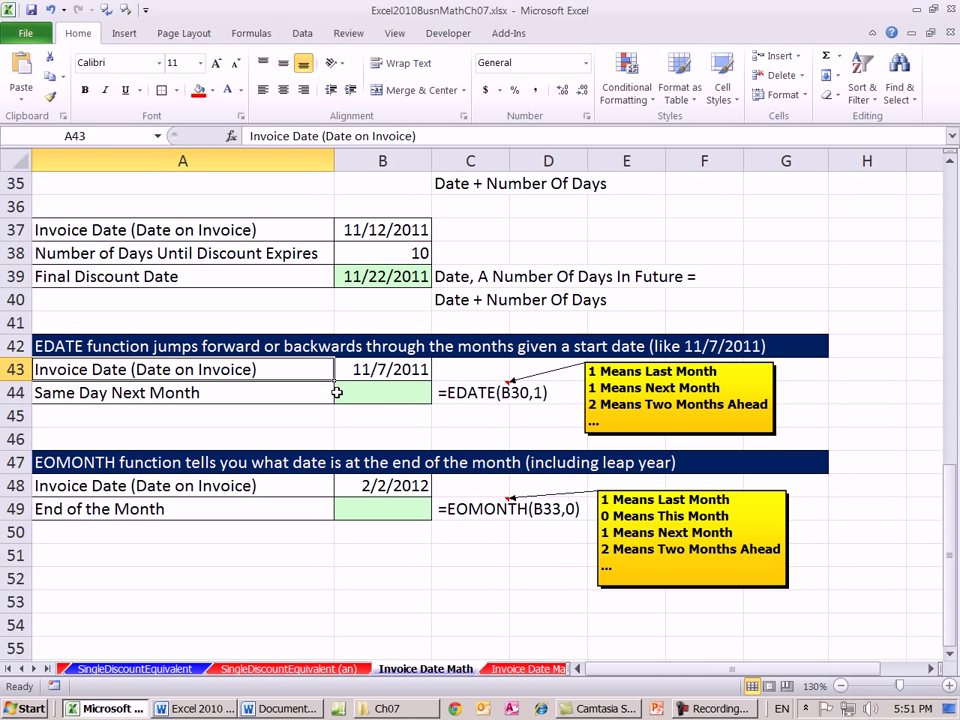
pyautogui.click(382, 392)
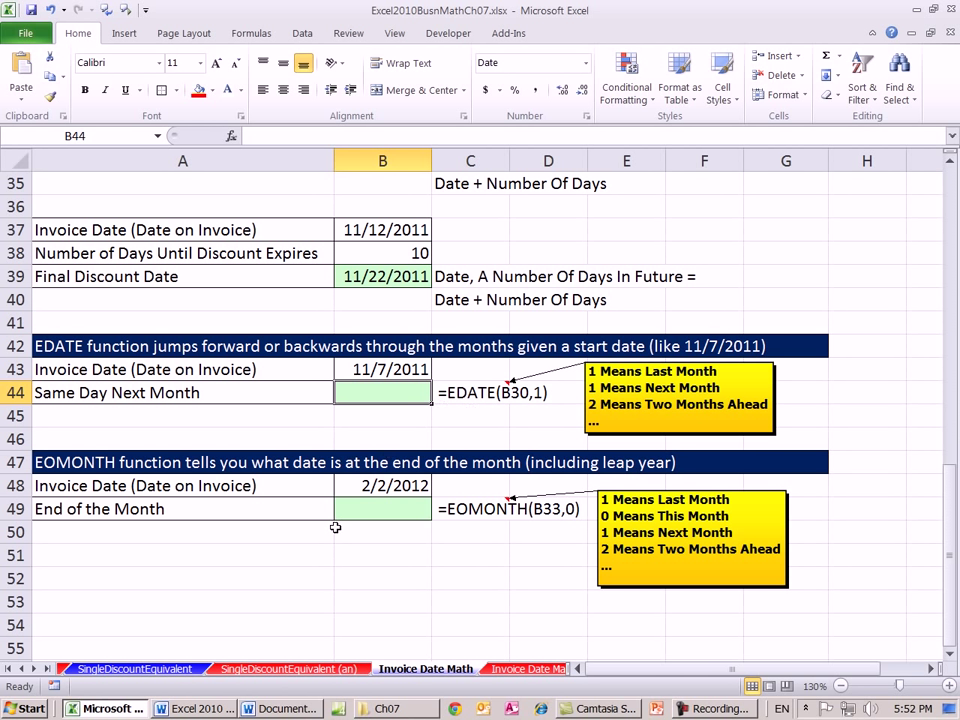
pyautogui.write('=EDATE(')
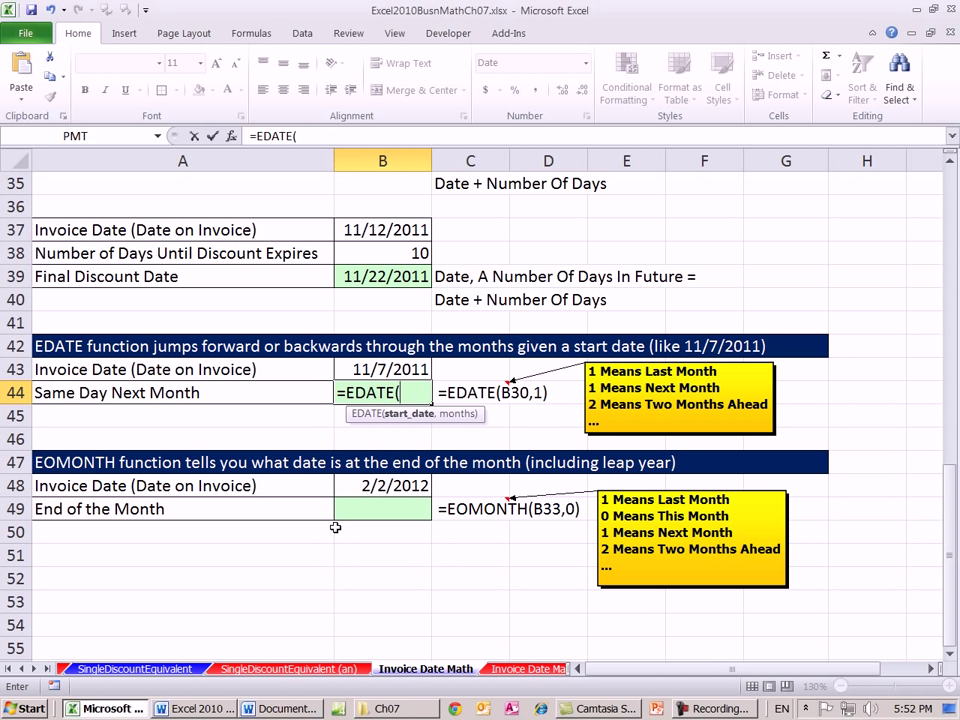
pyautogui.click(384, 368)
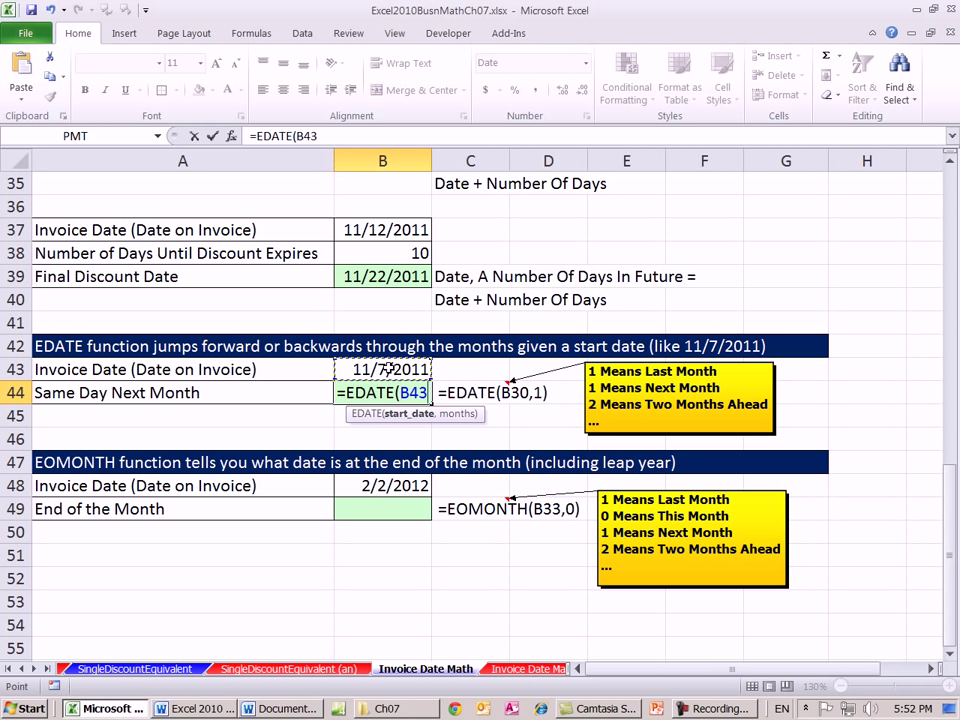
pyautogui.write(',')
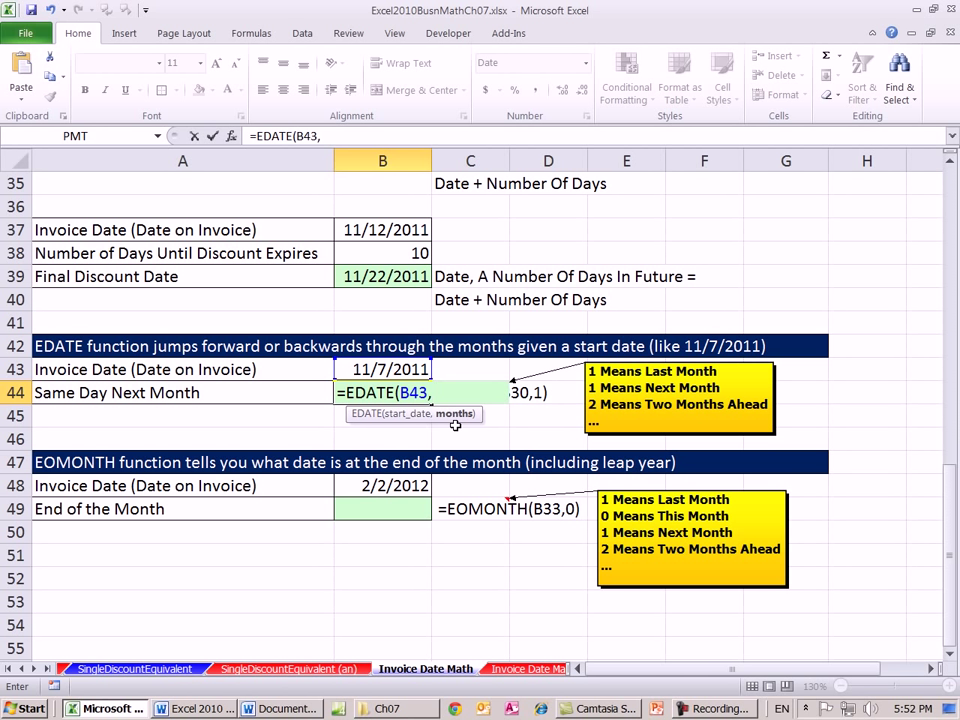
pyautogui.write('1')
pyautogui.click(692, 538)
pyautogui.write('-')
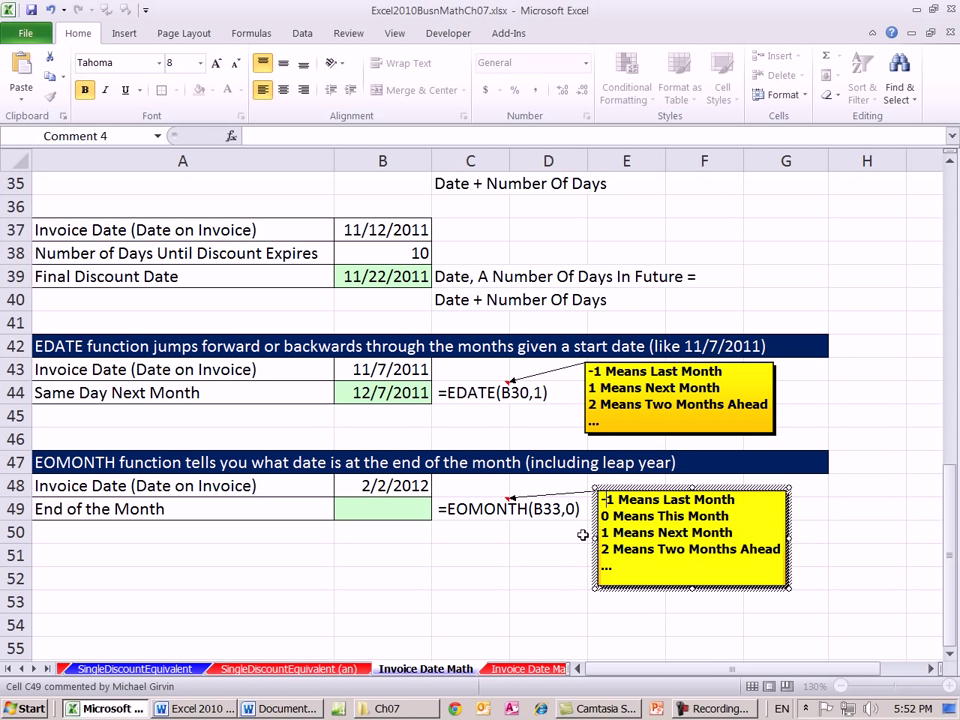
# Step: Test a negative months argument in the EDATE formula, then restore 1
pyautogui.doubleClick(382, 392)
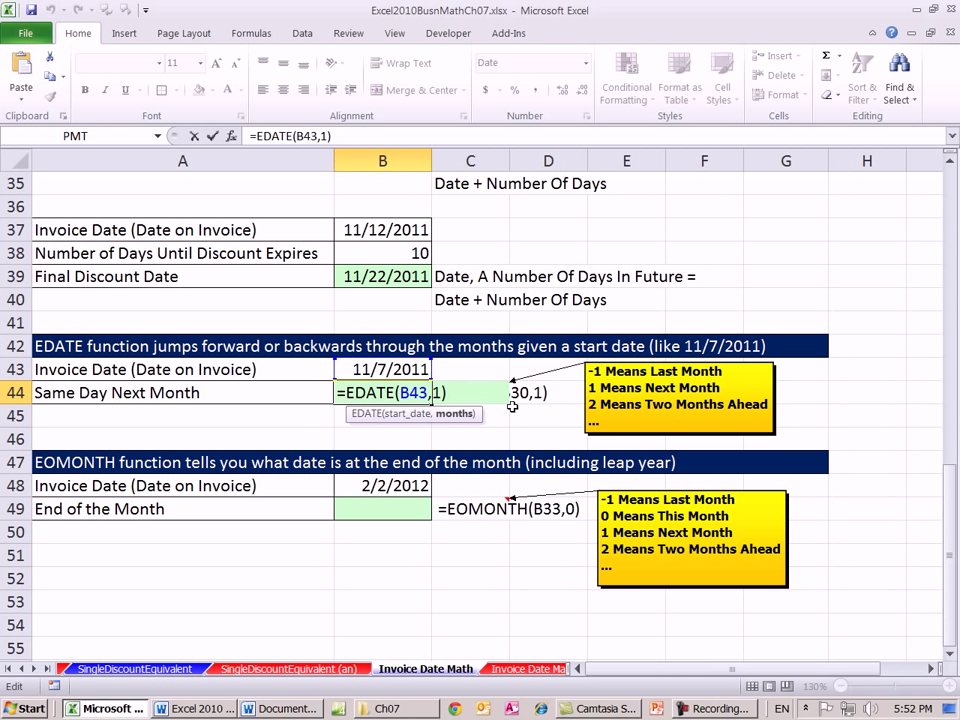
pyautogui.write('-')
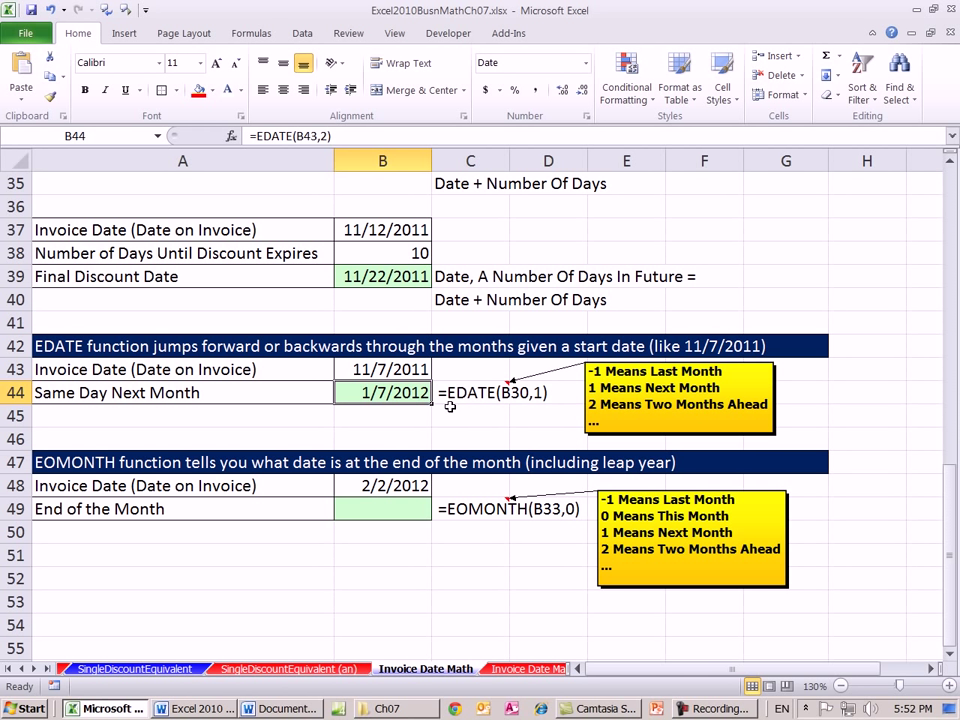
pyautogui.doubleClick(382, 392)
pyautogui.write('1')
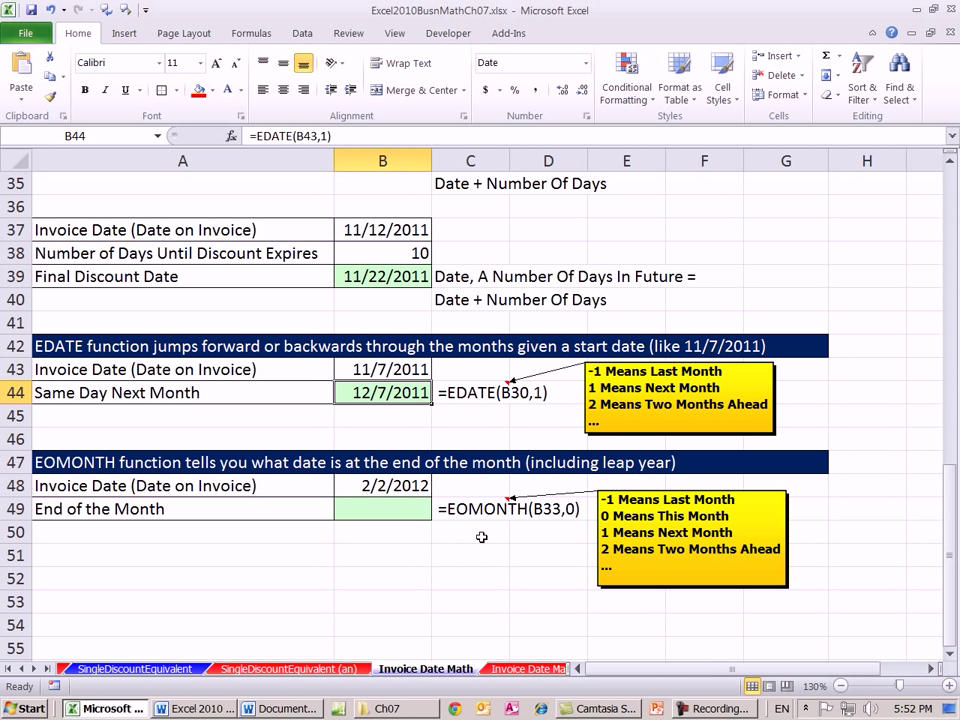
# Step: Change the EOMONTH example's invoice date in B48 to 1/2/2012
pyautogui.click(470, 532)
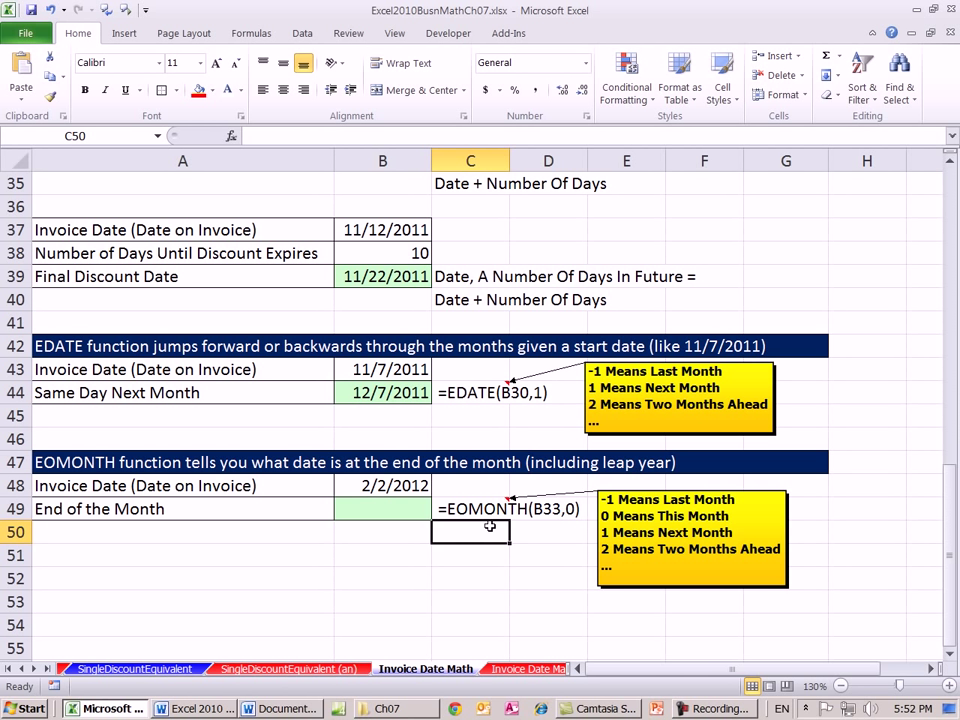
pyautogui.click(384, 510)
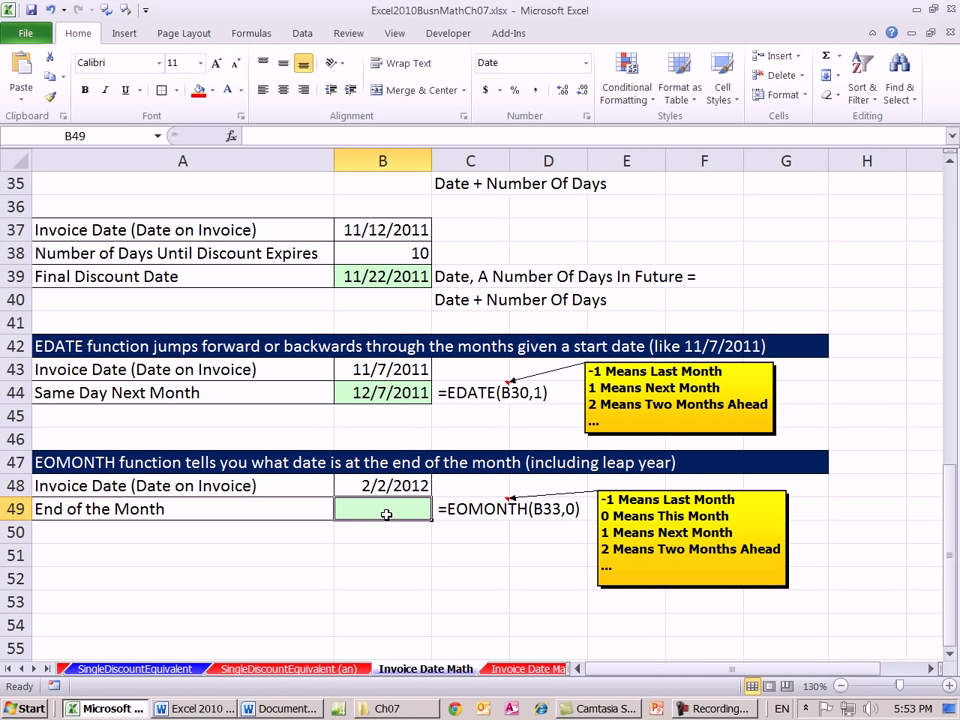
pyautogui.moveTo(280, 480)
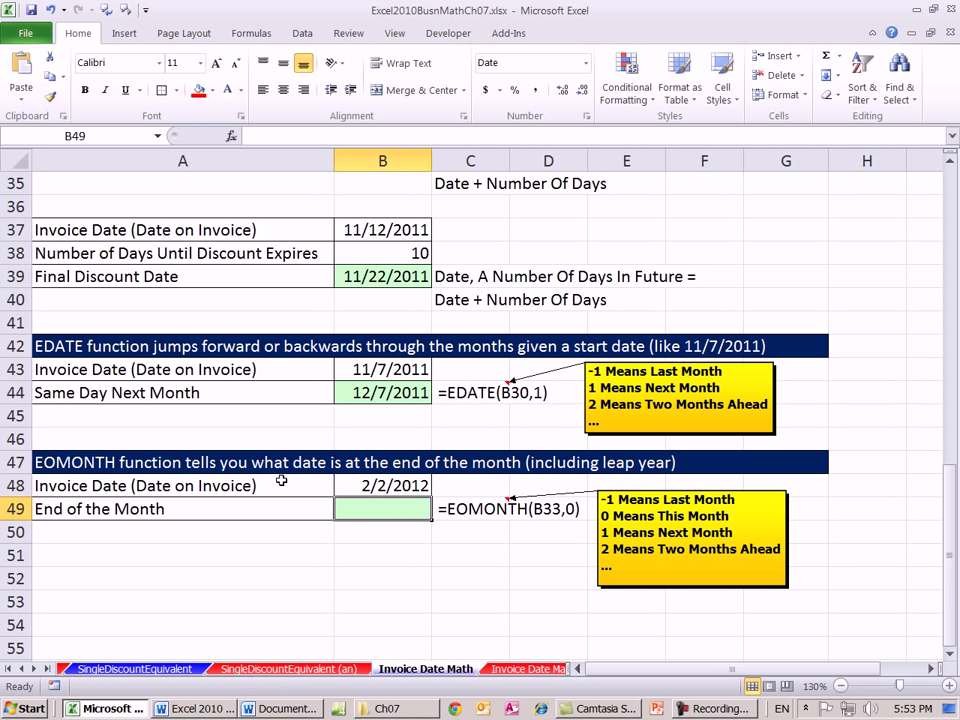
pyautogui.doubleClick(384, 486)
pyautogui.write('1')
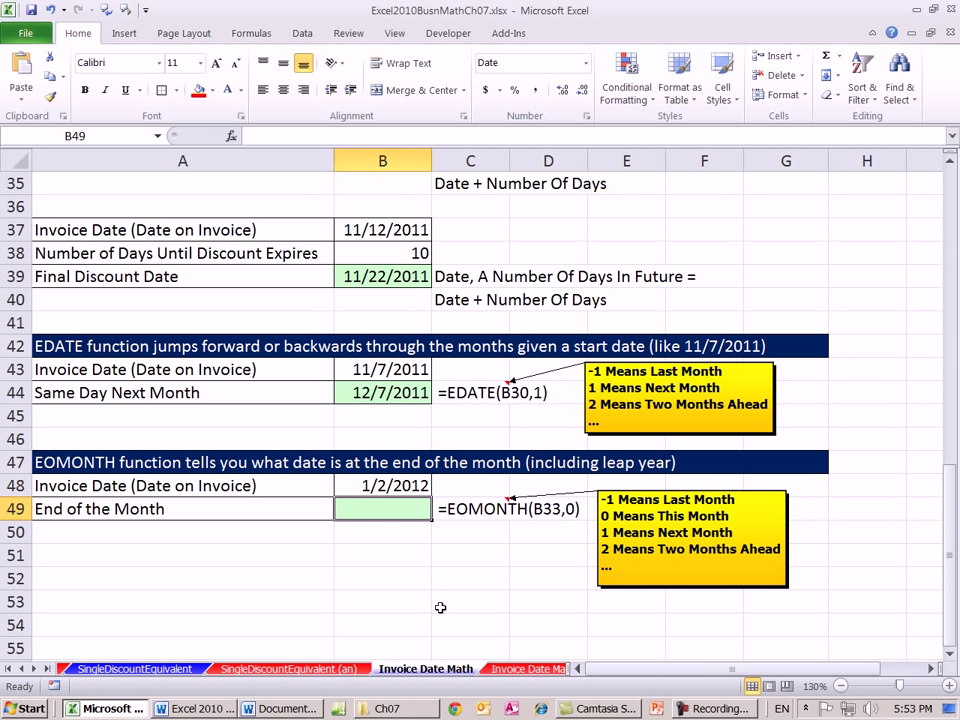
pyautogui.moveTo(432, 620)
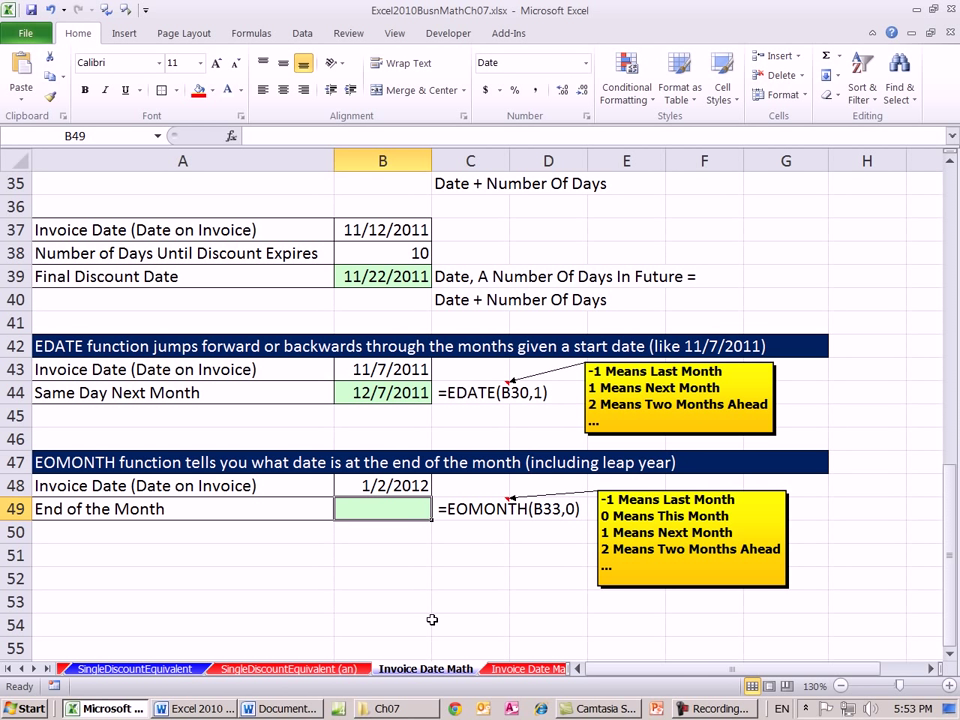
pyautogui.write('=')
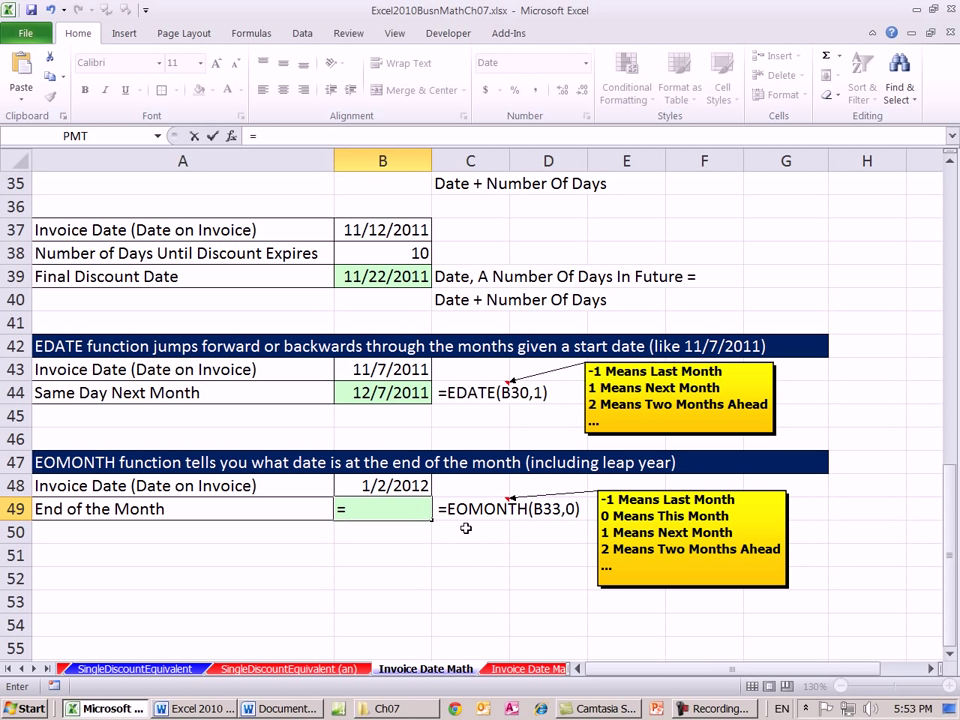
# Step: Enter =EOMONTH(B48,0) in B49, returning 1/31/2012
pyautogui.write('=EOMONTH(')
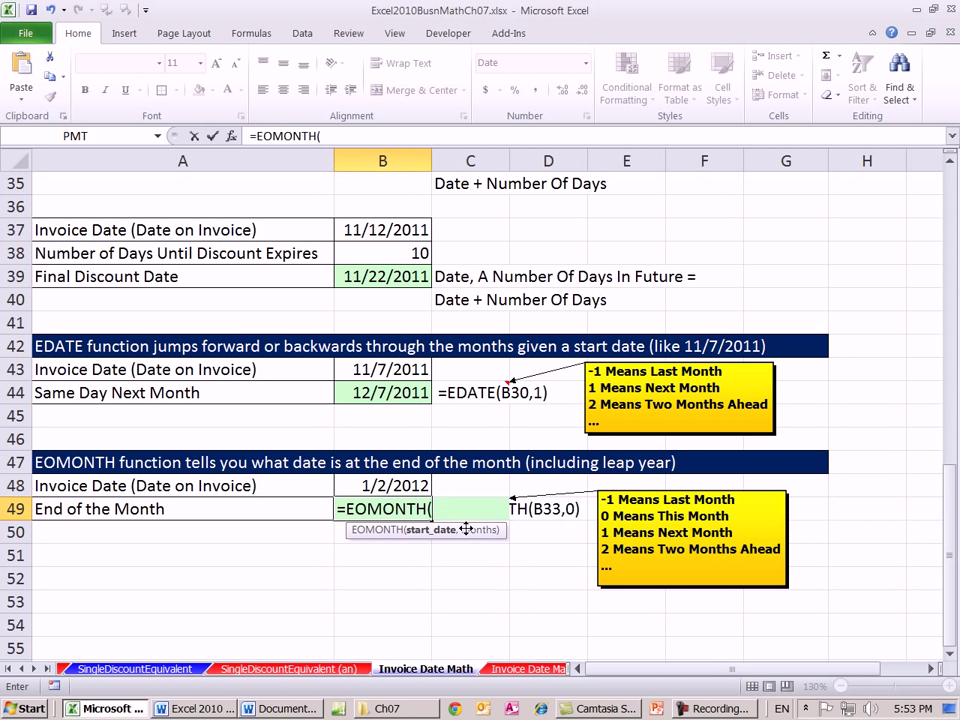
pyautogui.moveTo(424, 558)
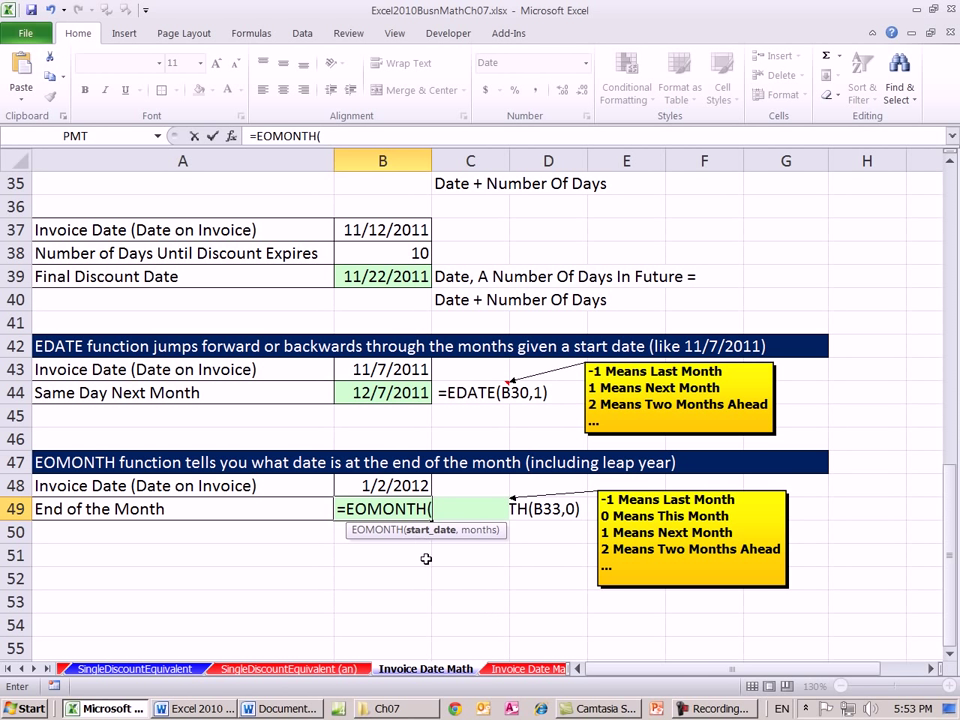
pyautogui.click(384, 486)
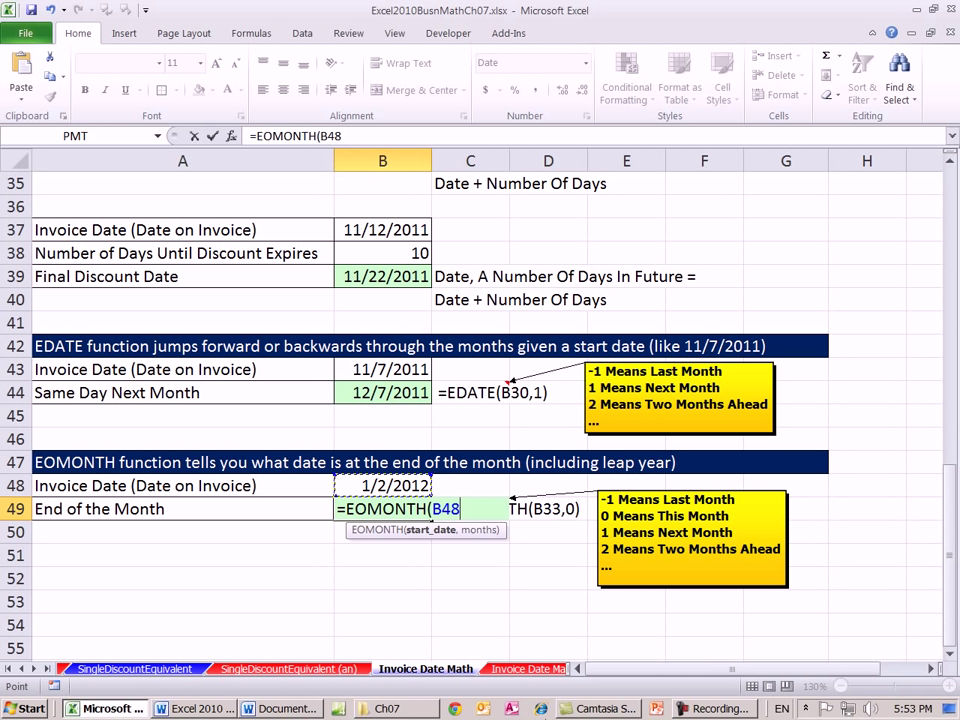
pyautogui.write(',')
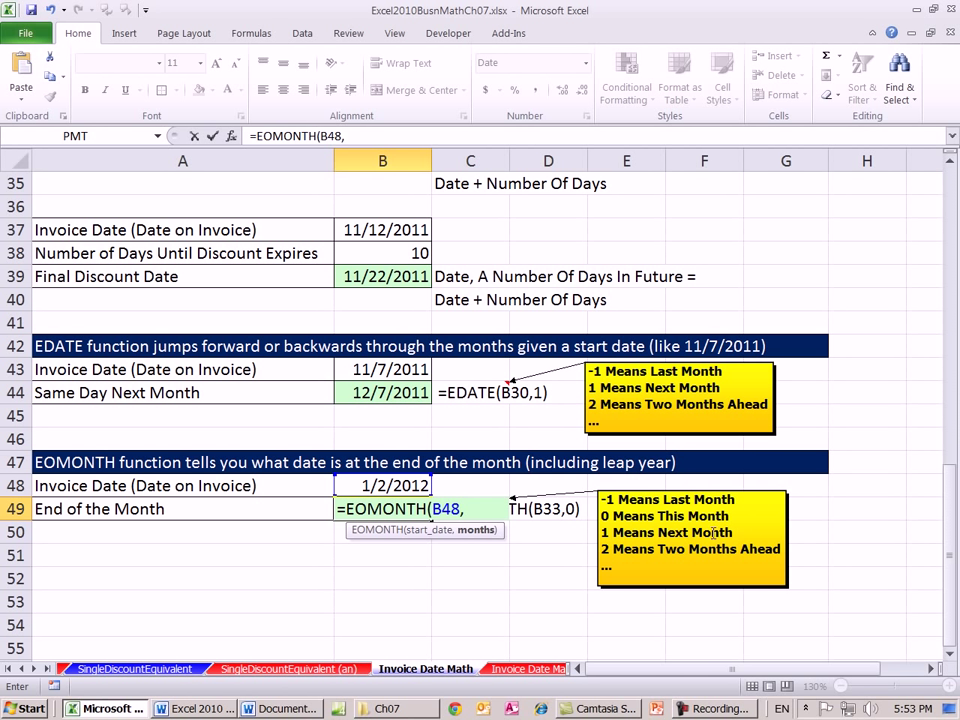
pyautogui.write('0)')
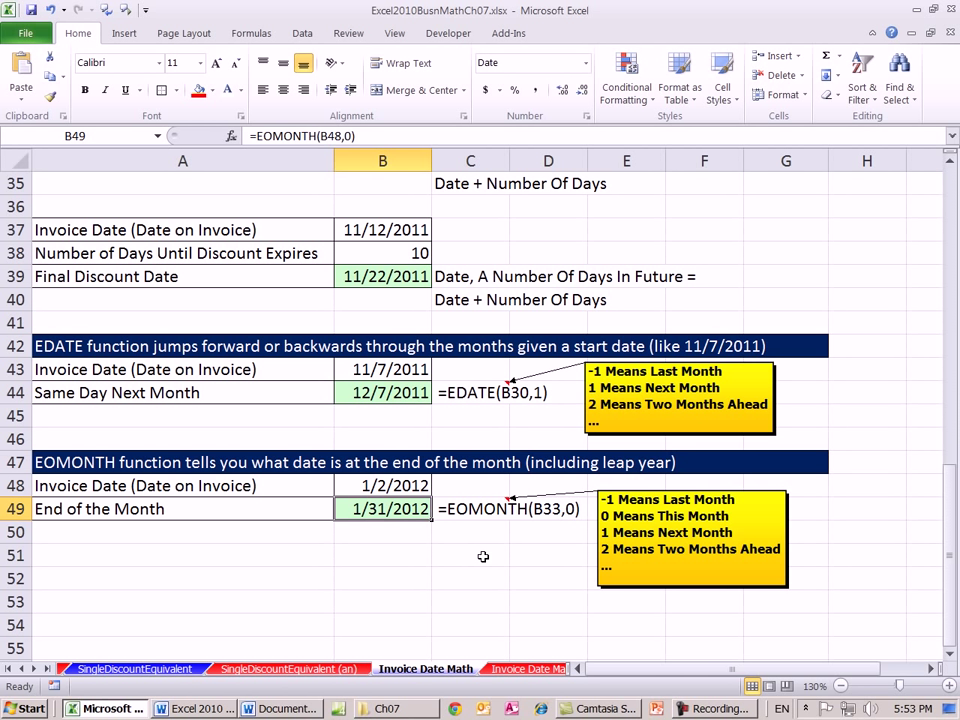
pyautogui.doubleClick(382, 508)
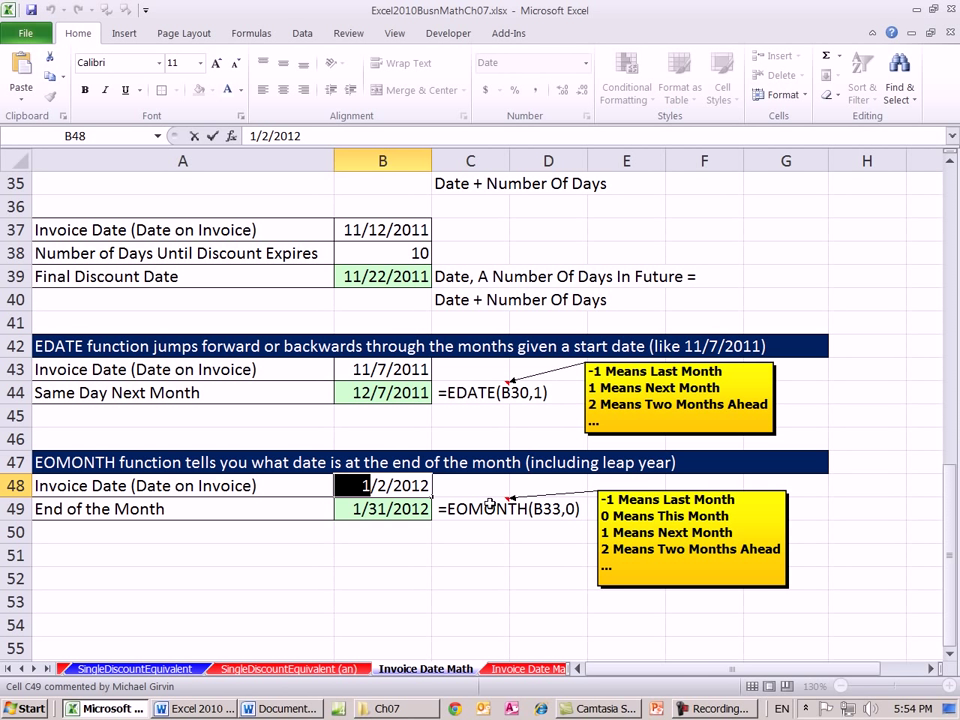
# Step: Set the invoice date to 2/2/2012 so EOMONTH returns the leap-year 2/29/2012
pyautogui.write('2/2/2012')
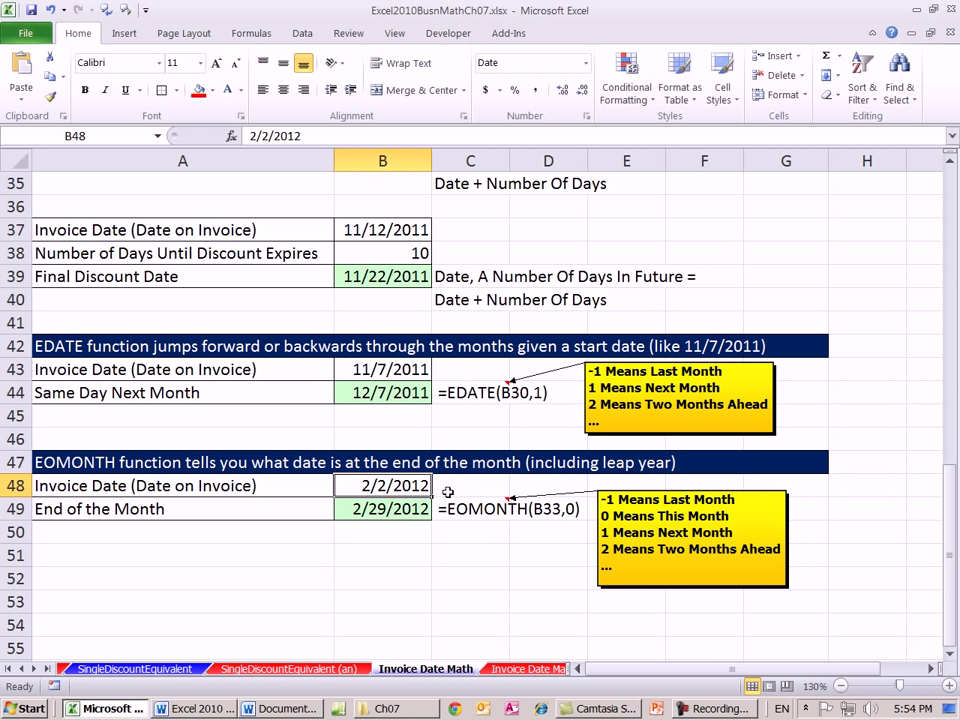
pyautogui.moveTo(392, 528)
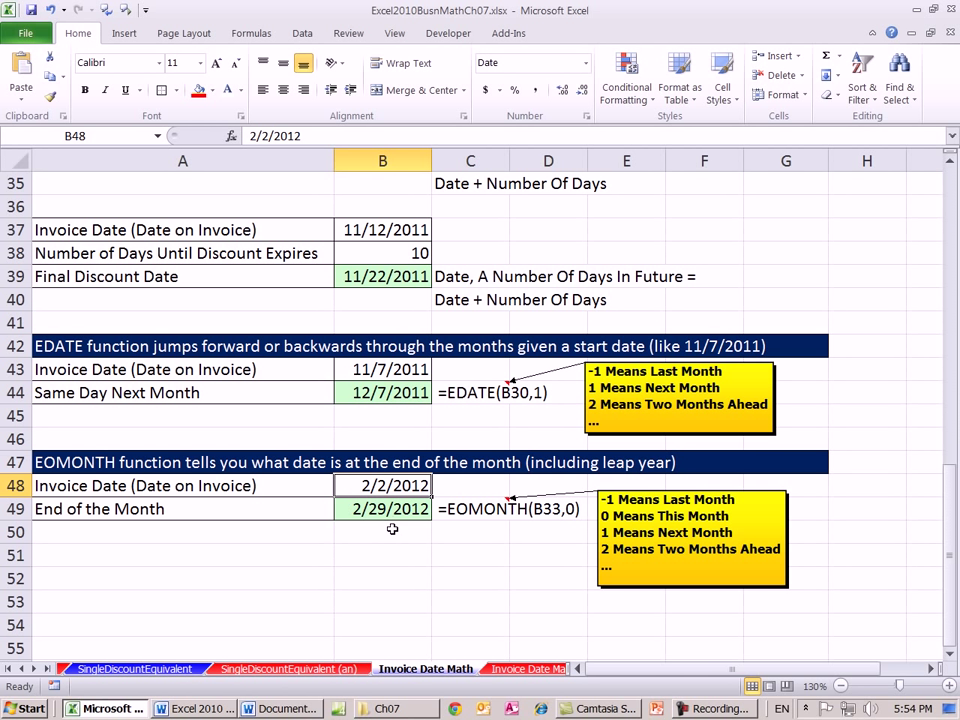
pyautogui.moveTo(514, 584)
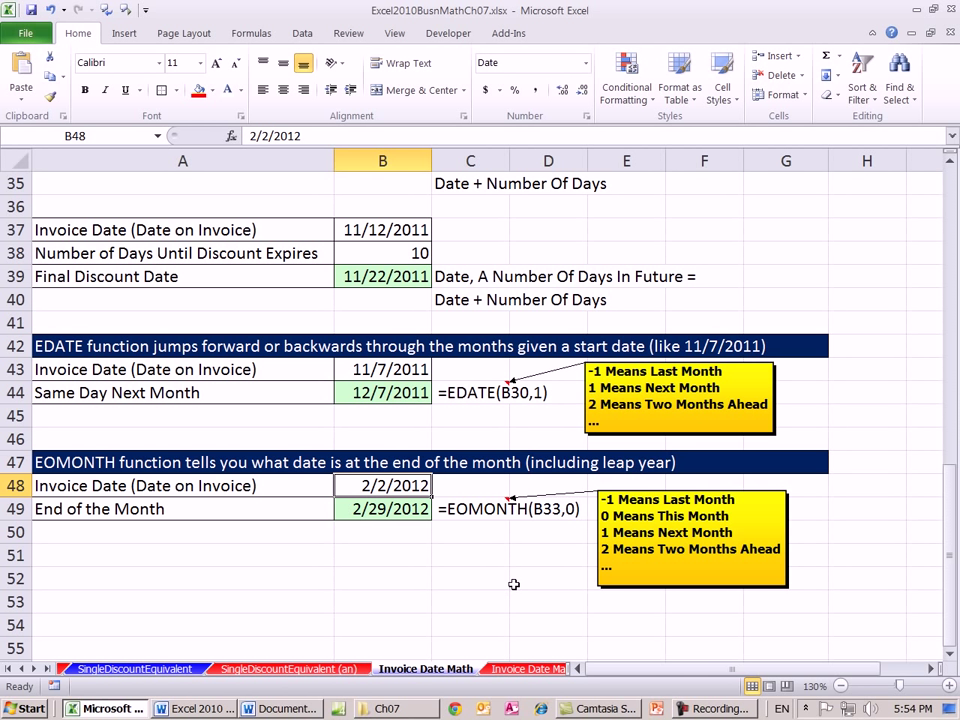
pyautogui.moveTo(496, 592)
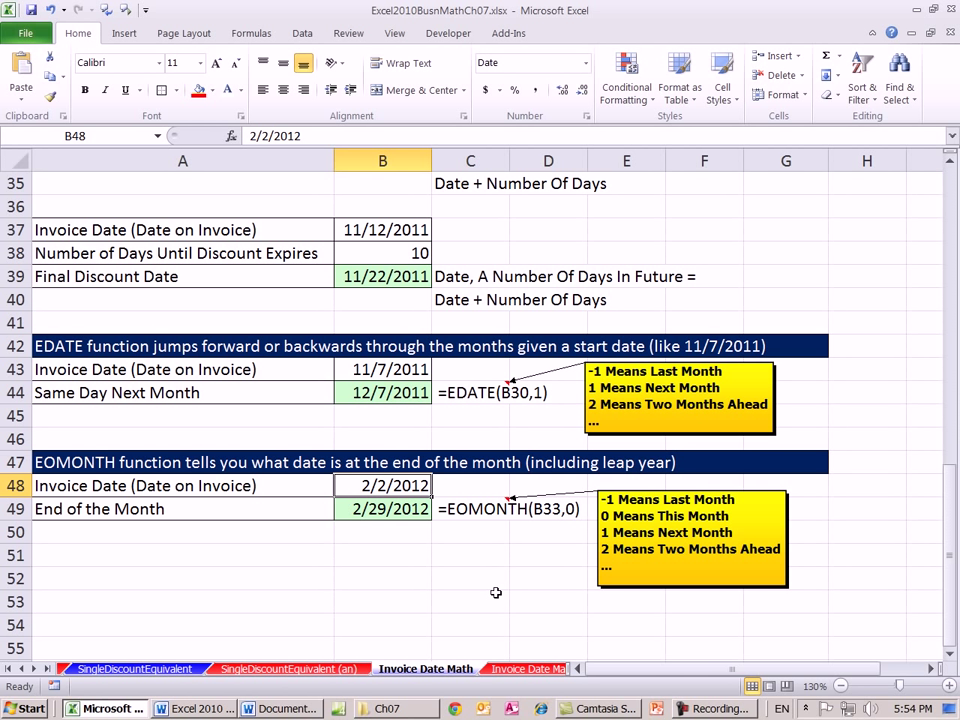
pyautogui.moveTo(488, 582)
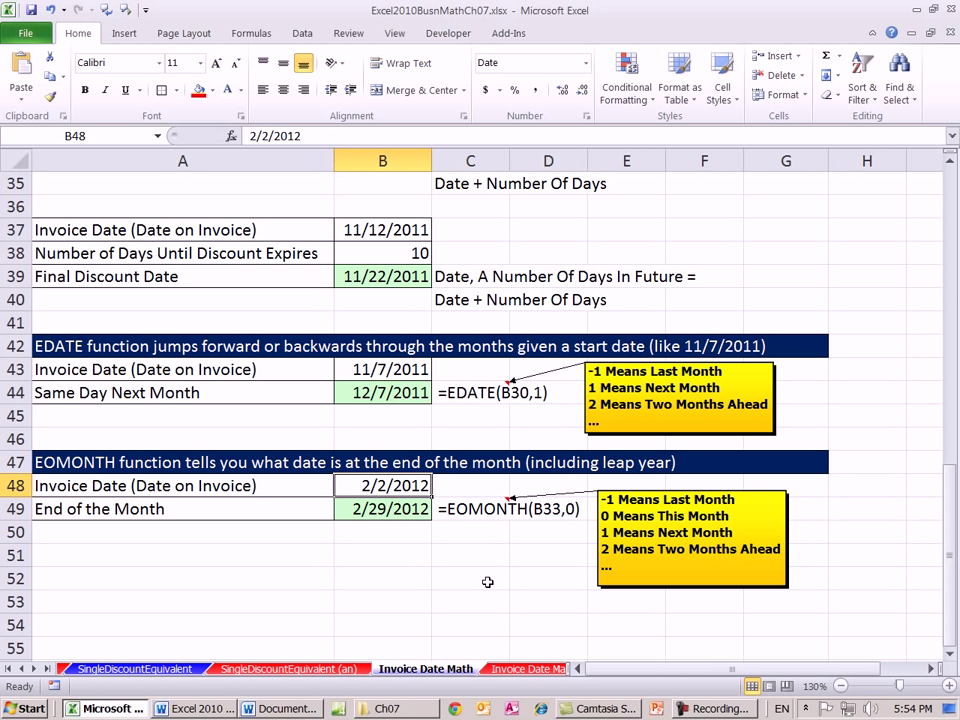
pyautogui.click(382, 508)
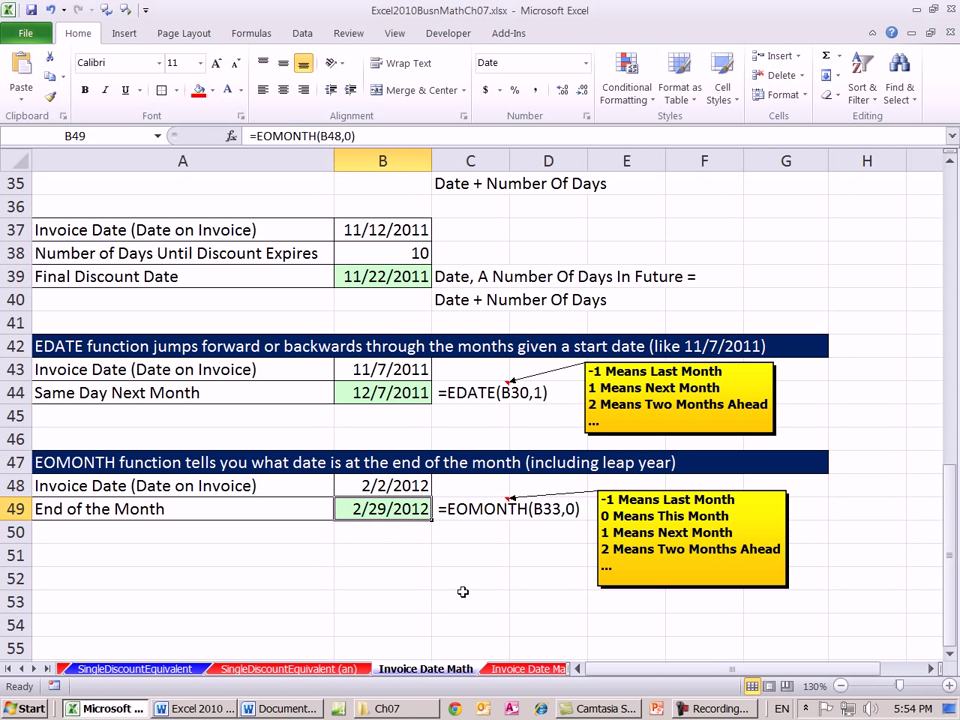